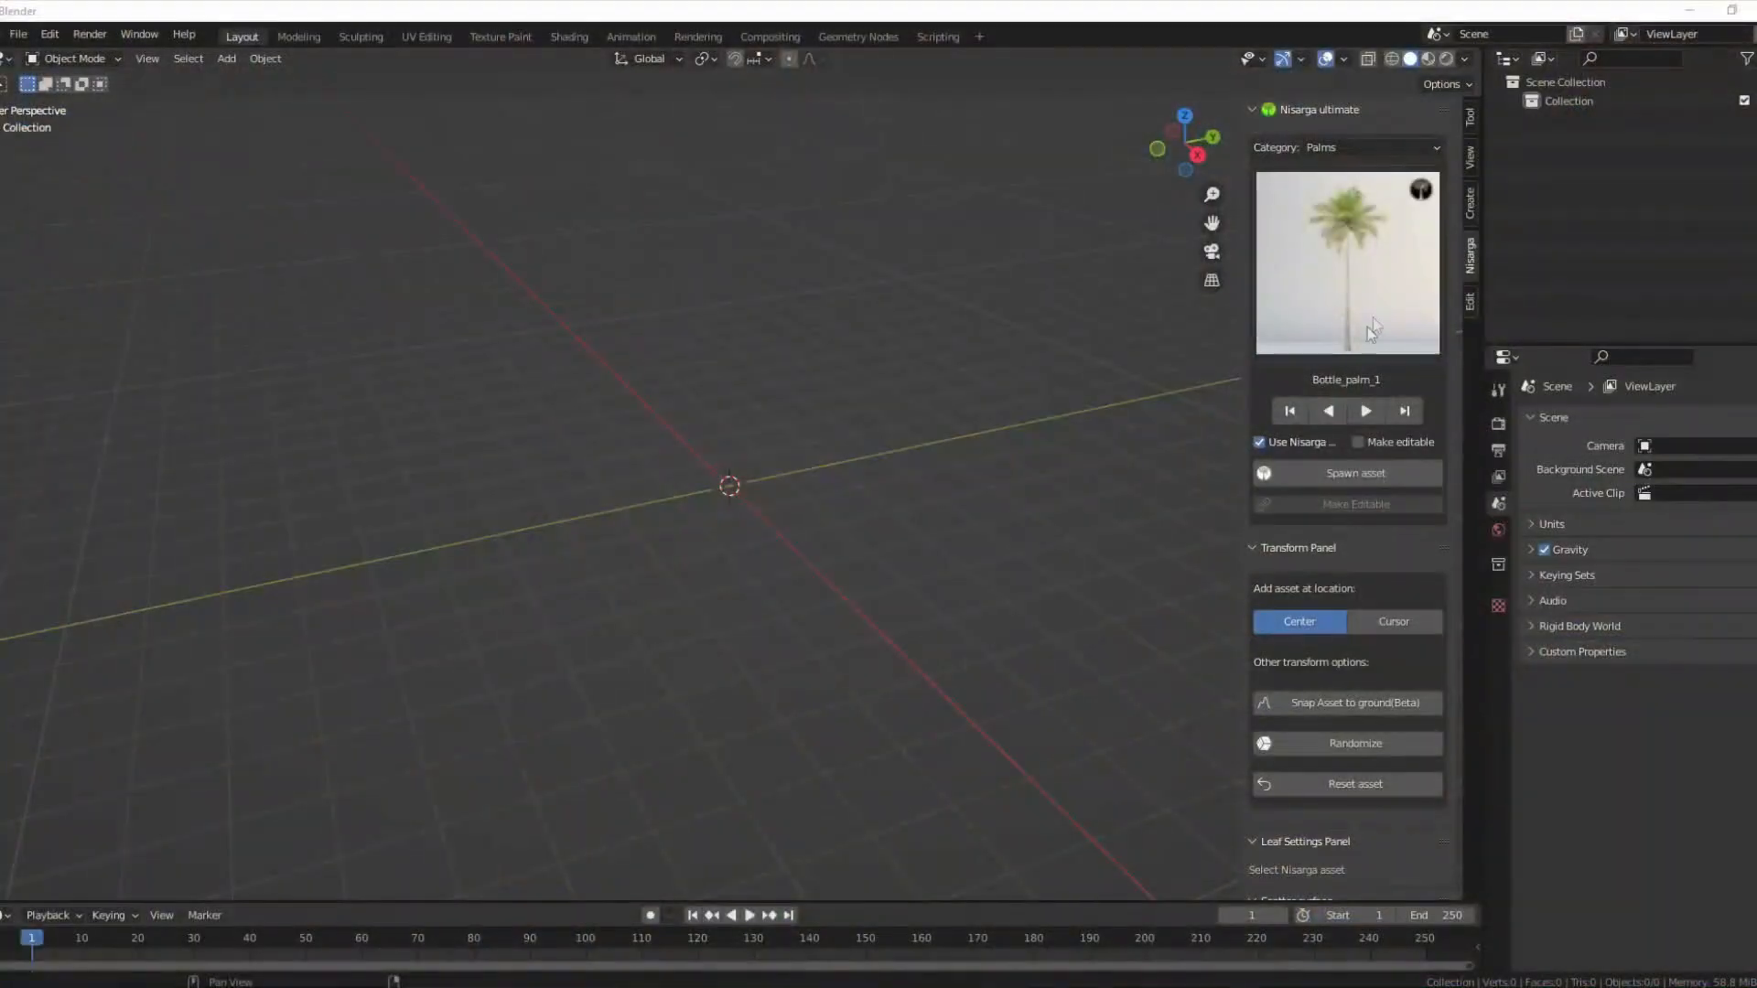
# Browse the Palms gallery and step through previews from Bottle_palm_1 to Silver_date_palm_3.
pyautogui.click(1347, 262)
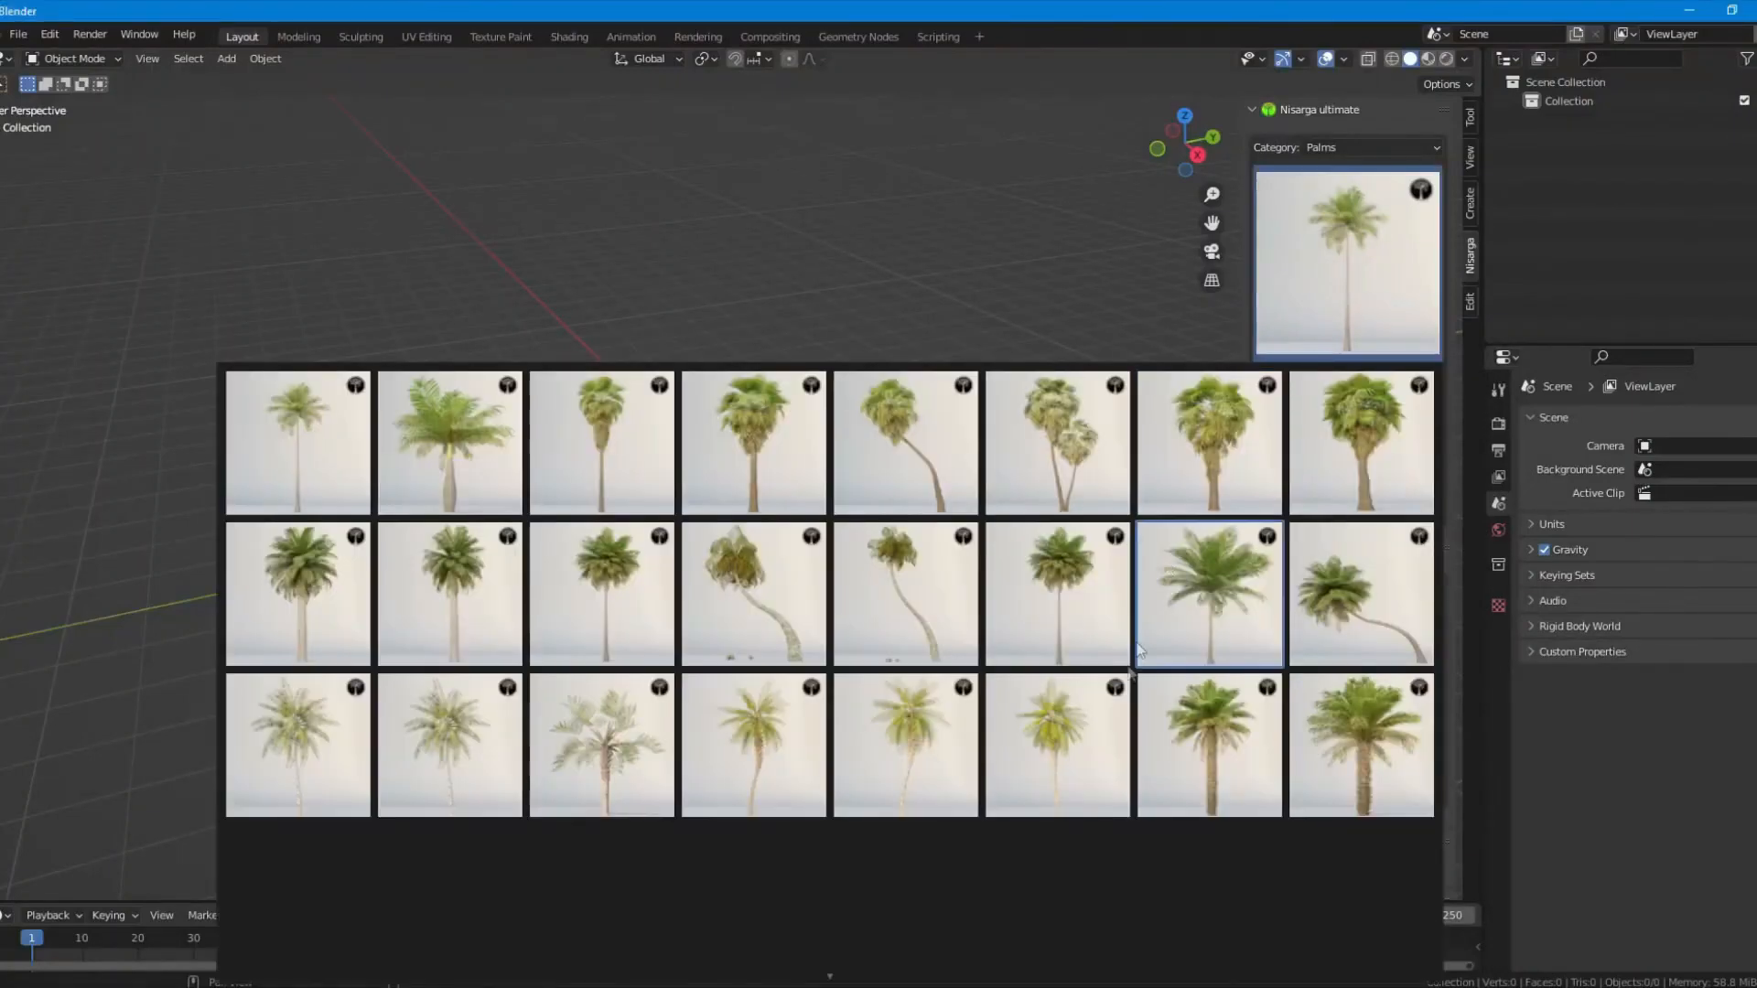
pyautogui.scroll(-3)
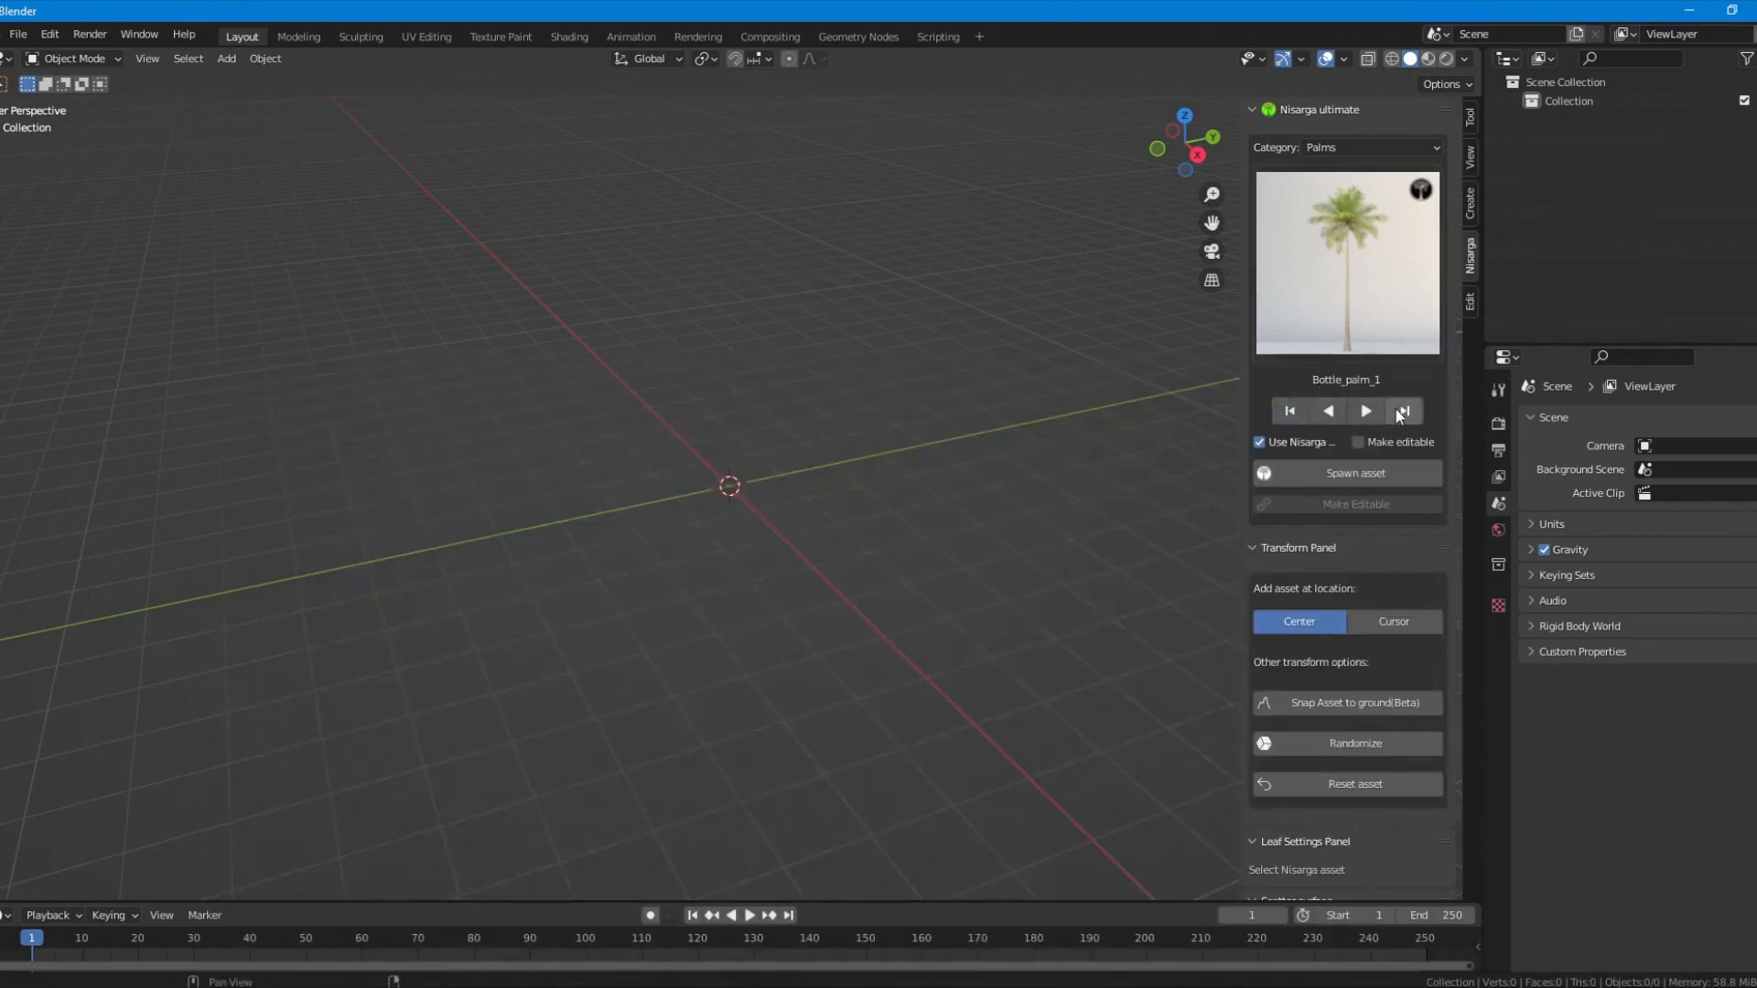
pyautogui.click(1329, 412)
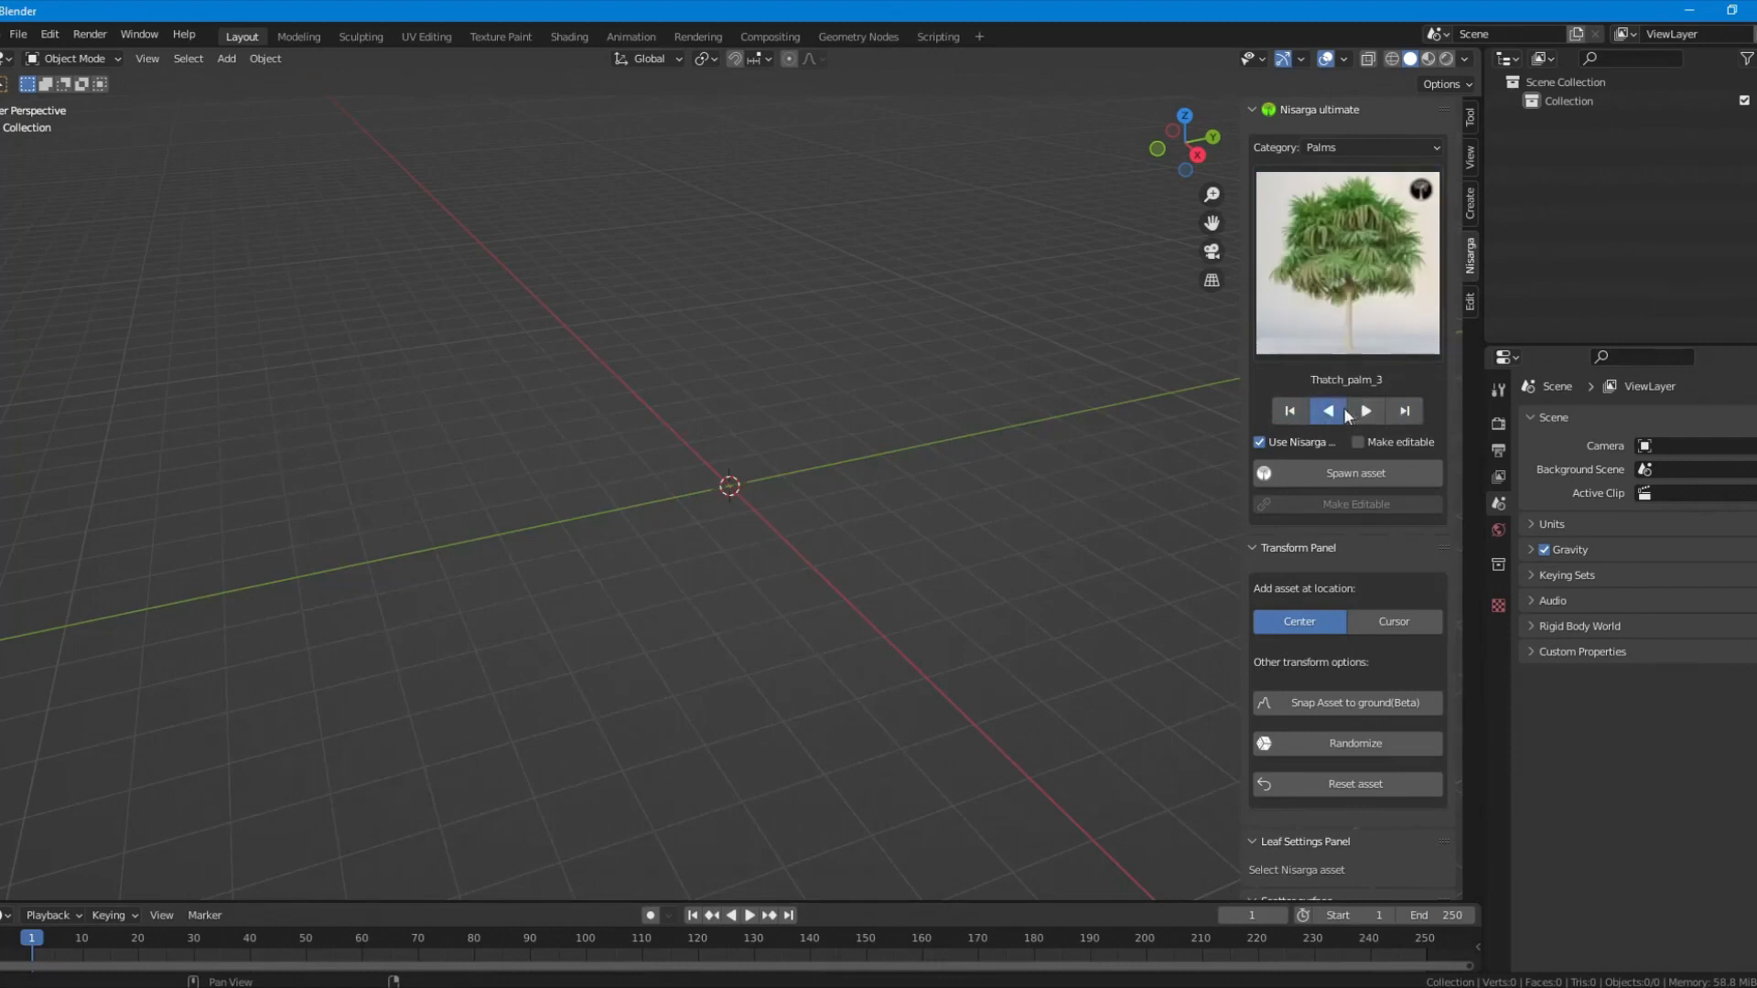
pyautogui.click(1326, 410)
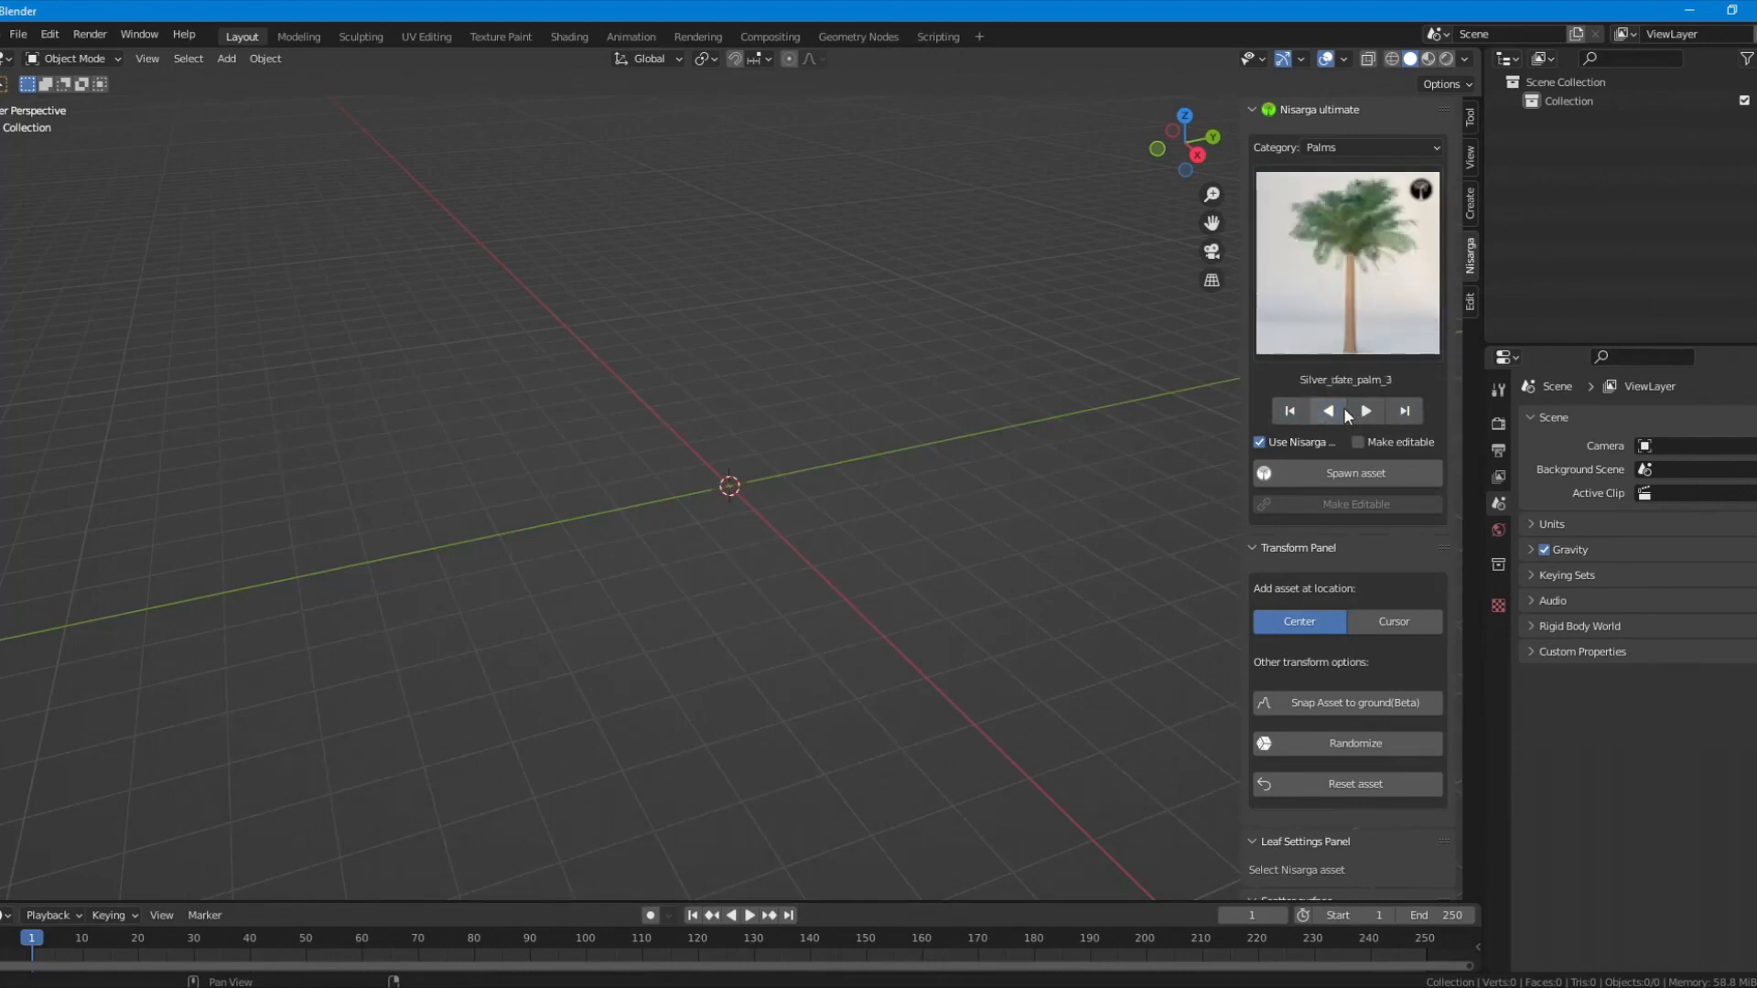
pyautogui.click(1288, 410)
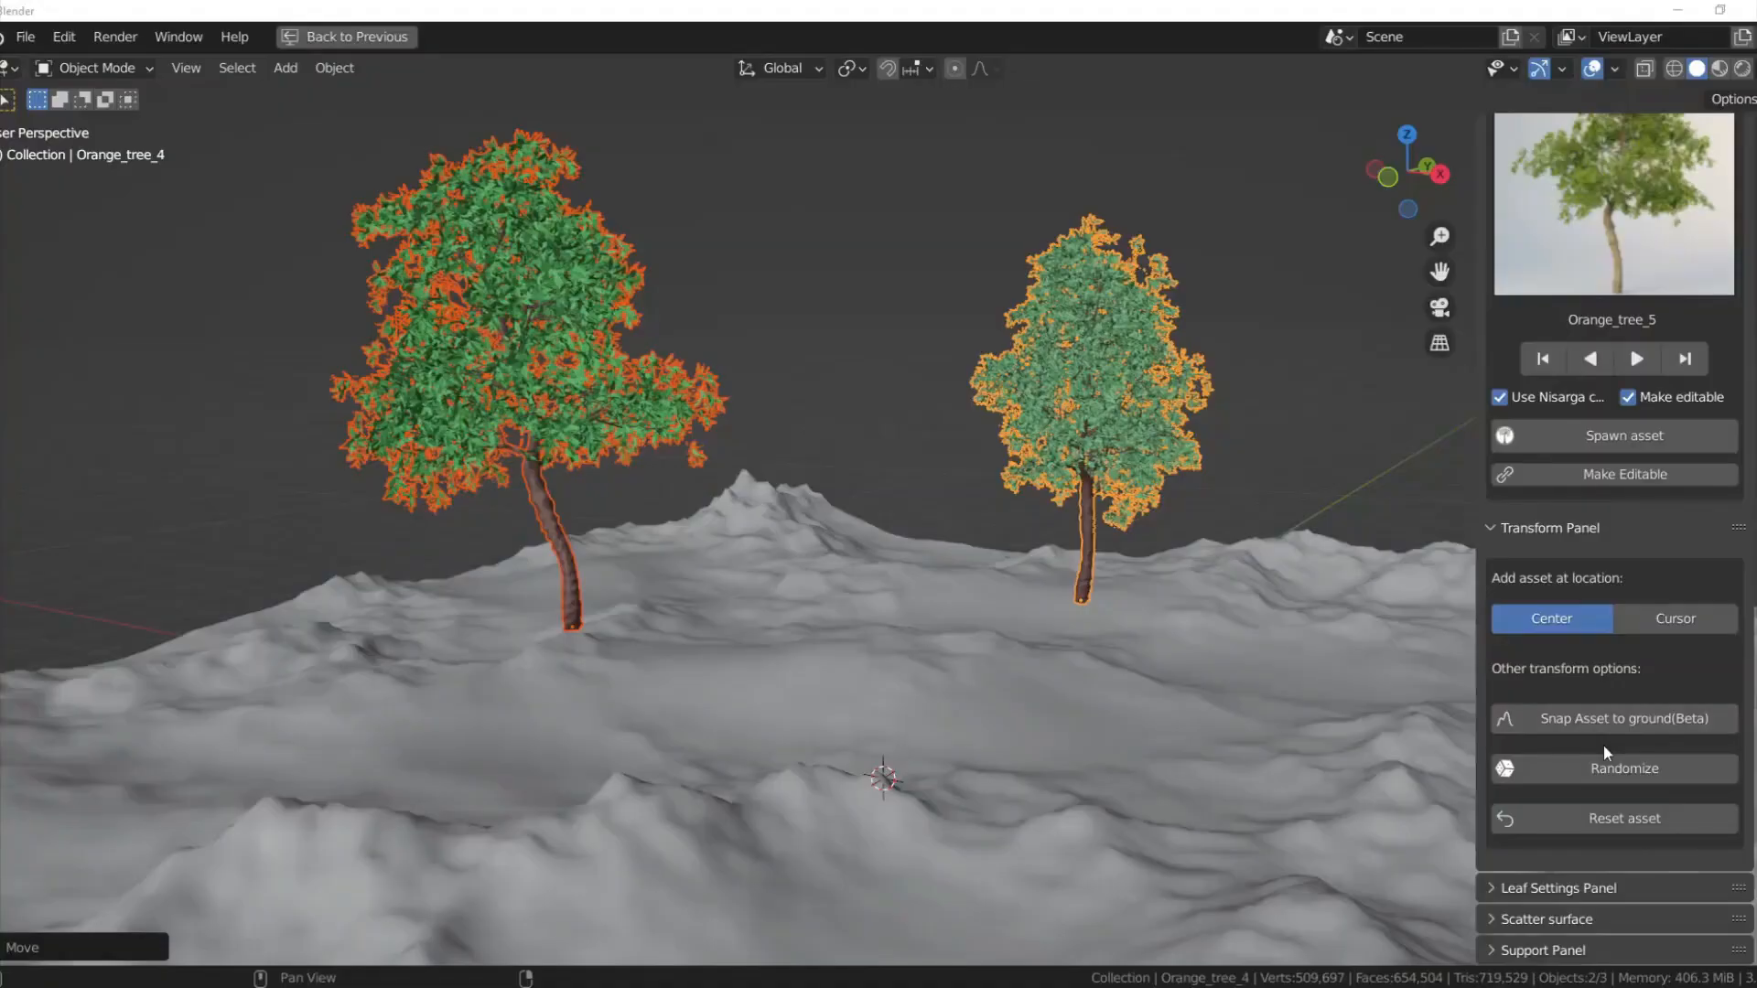
pyautogui.moveTo(1610, 717)
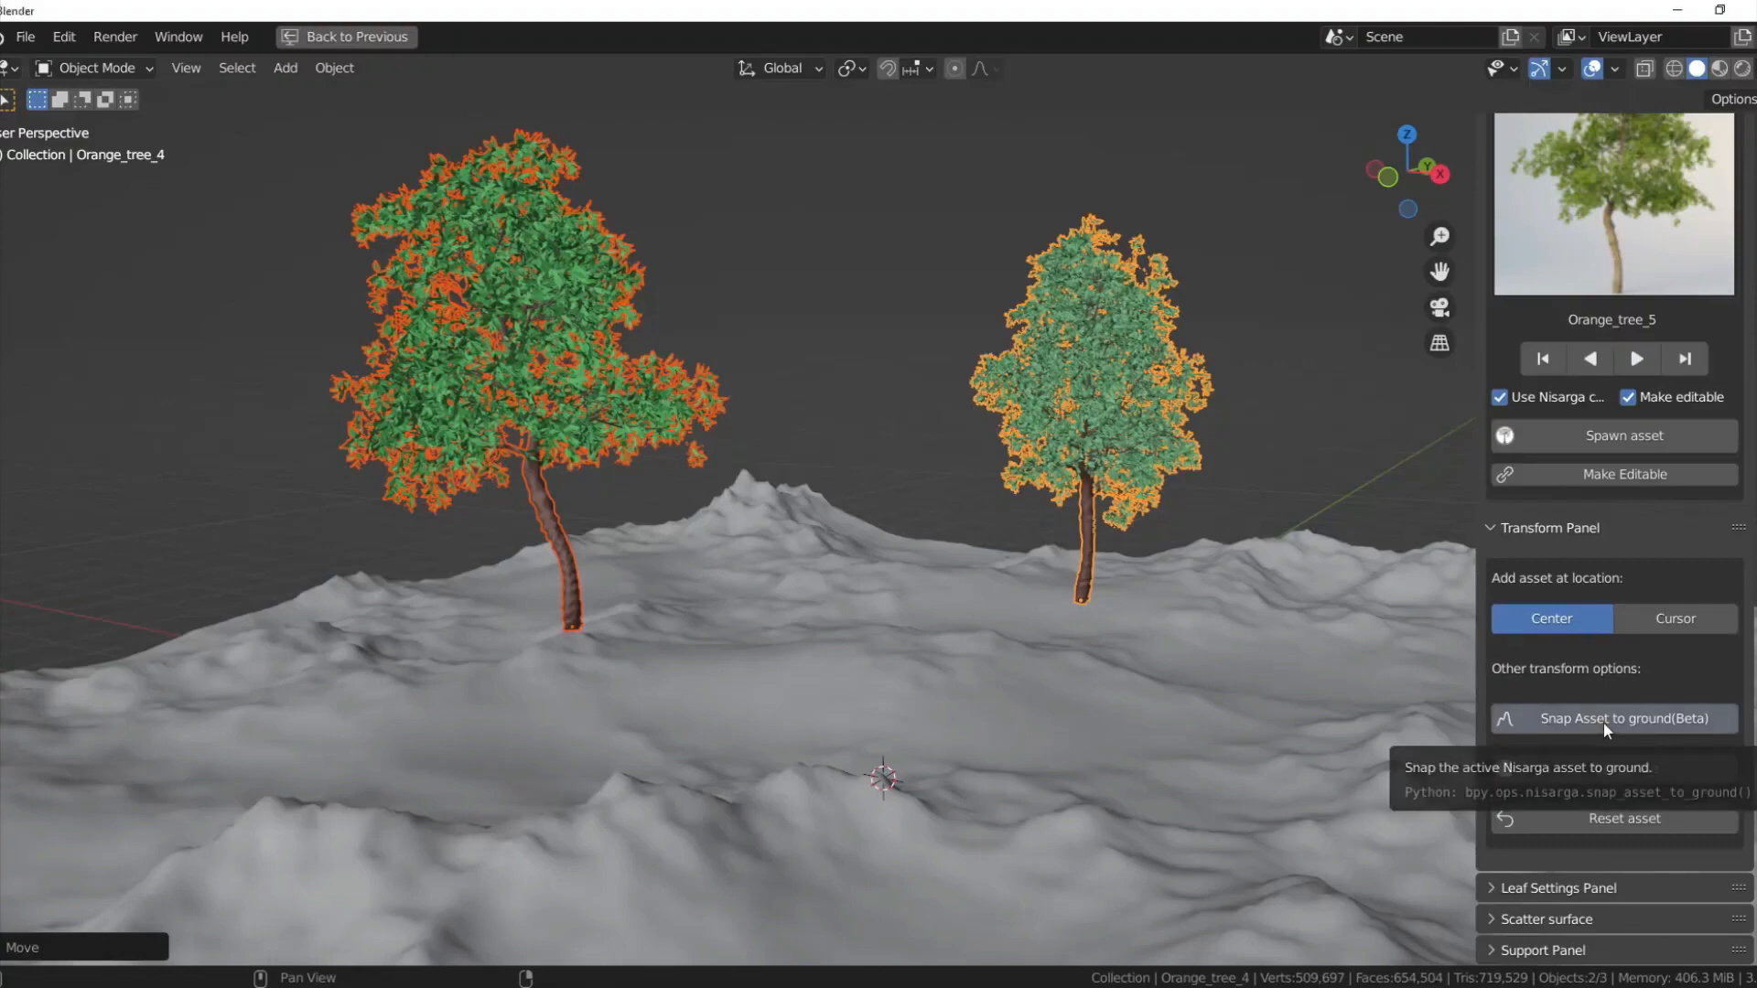
# Snap the two orange trees down onto the terrain surface with Snap Asset to ground.
pyautogui.click(1623, 718)
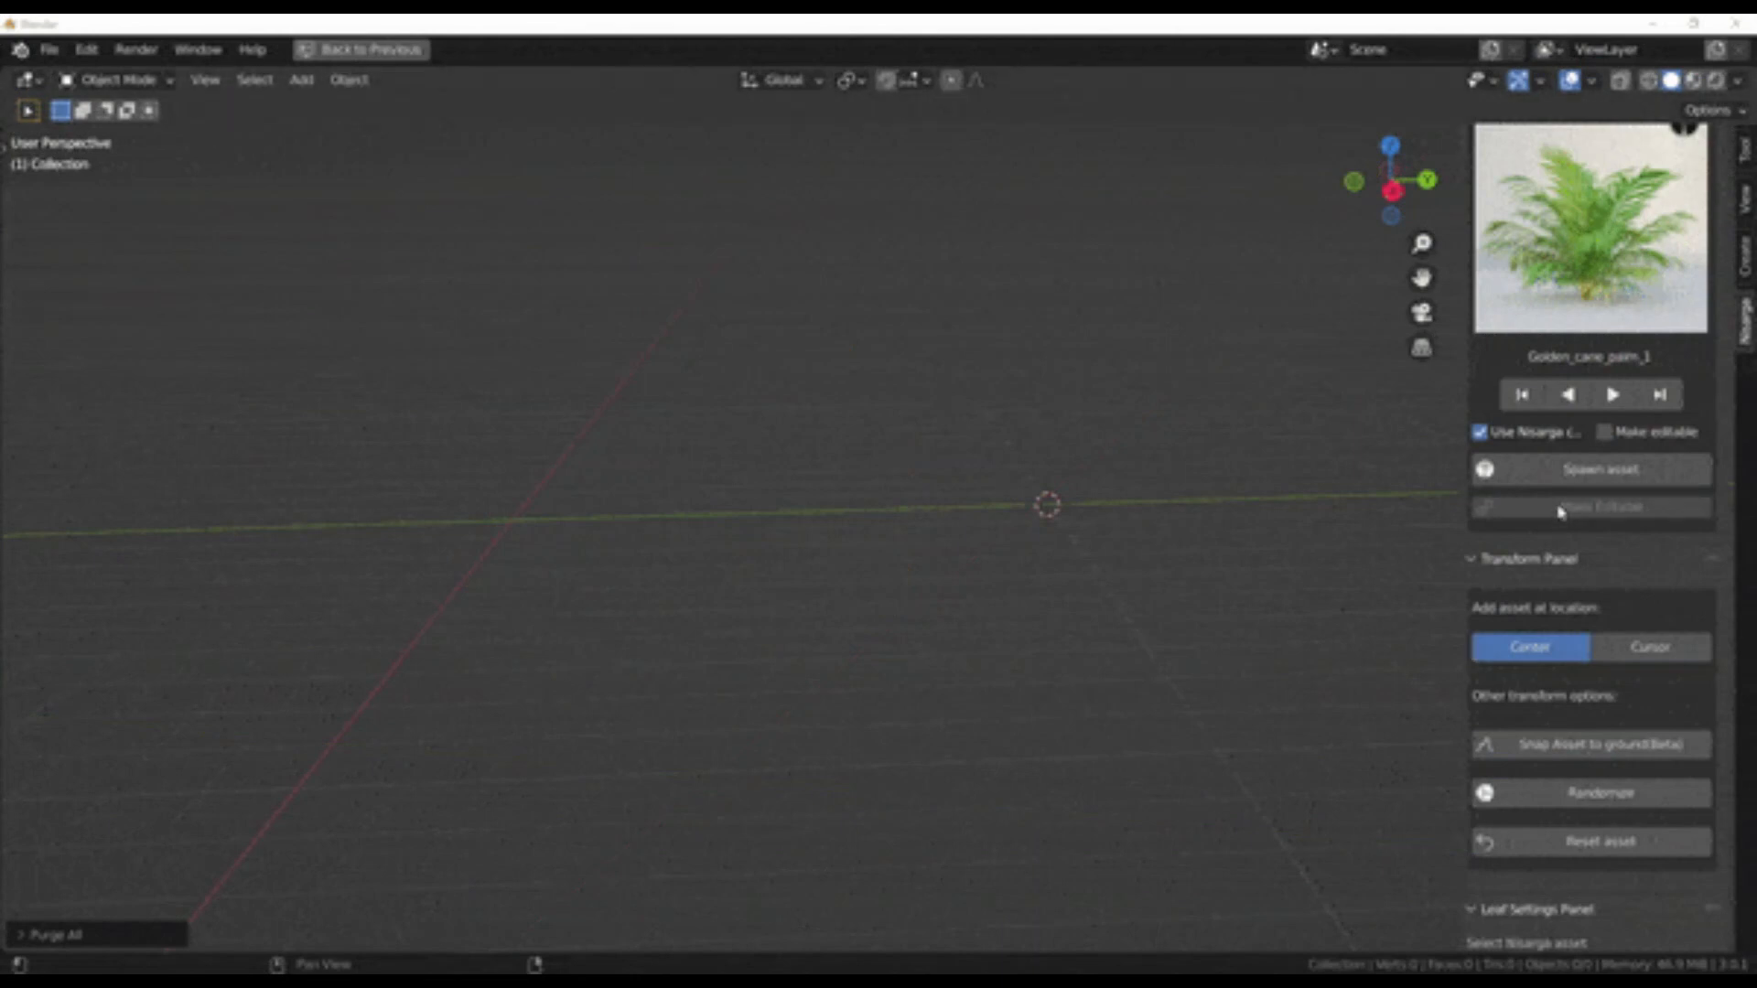
# Spawn Golden_cane_palm_1, then spawn Thatch_palm_3 at the Center location.
pyautogui.click(1588, 469)
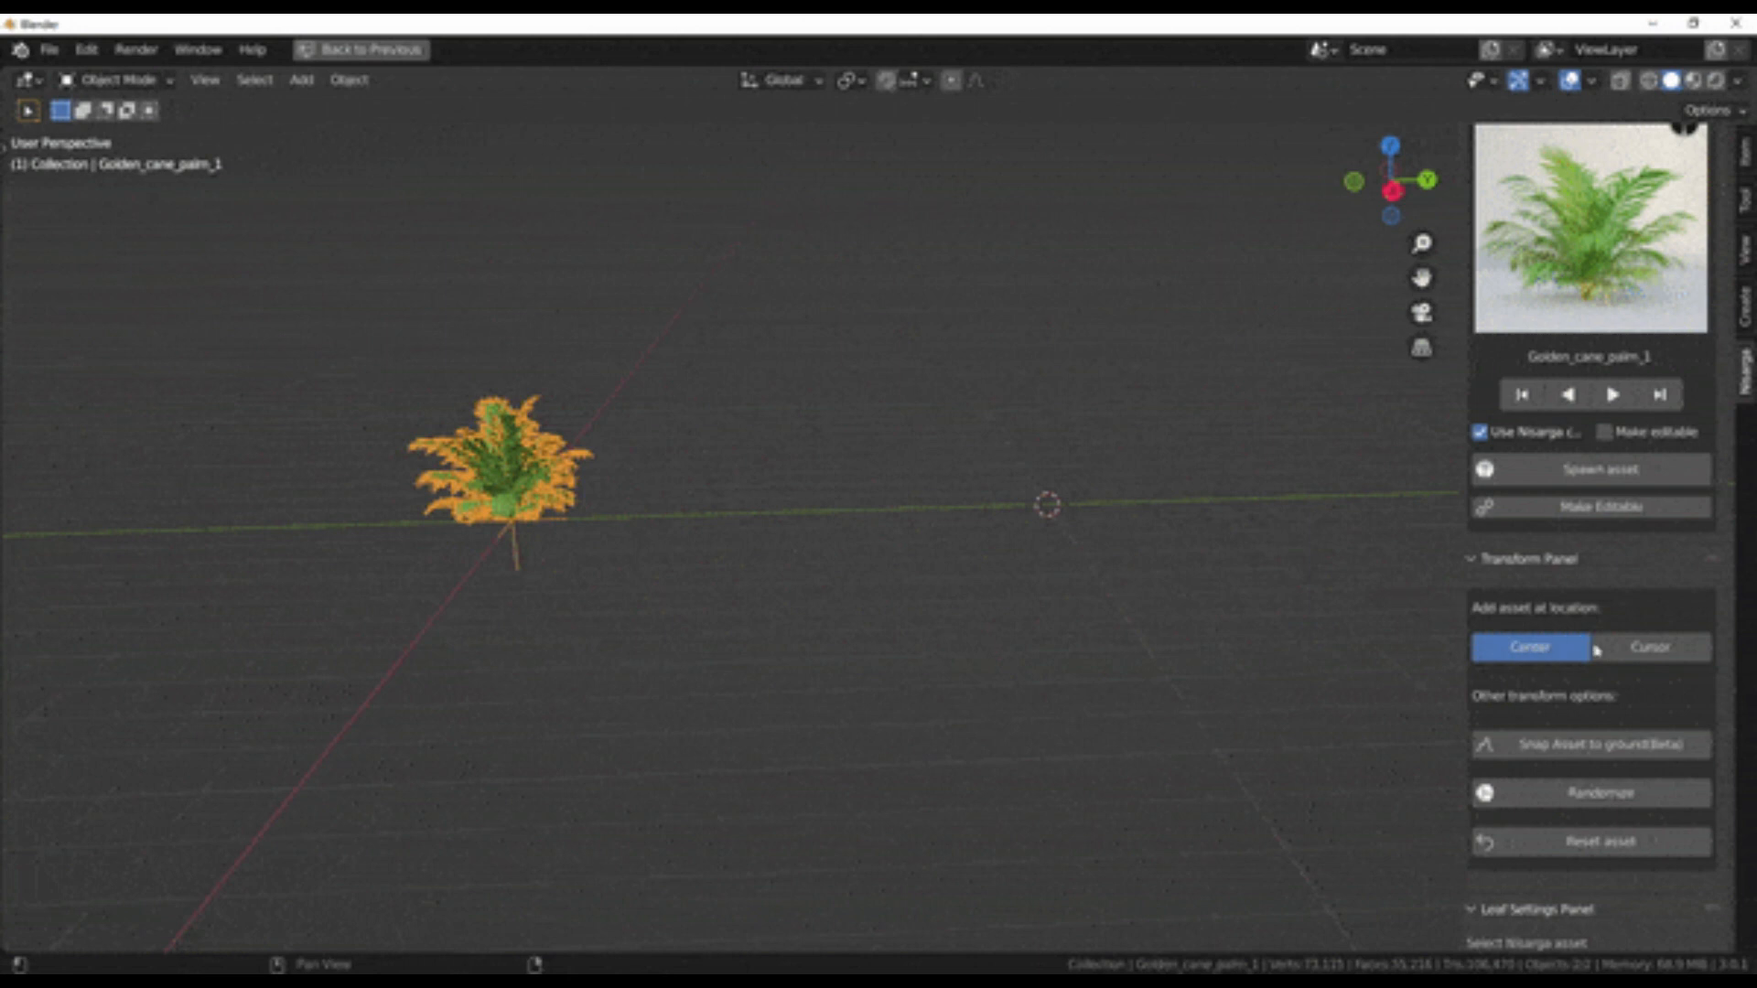
pyautogui.click(1649, 646)
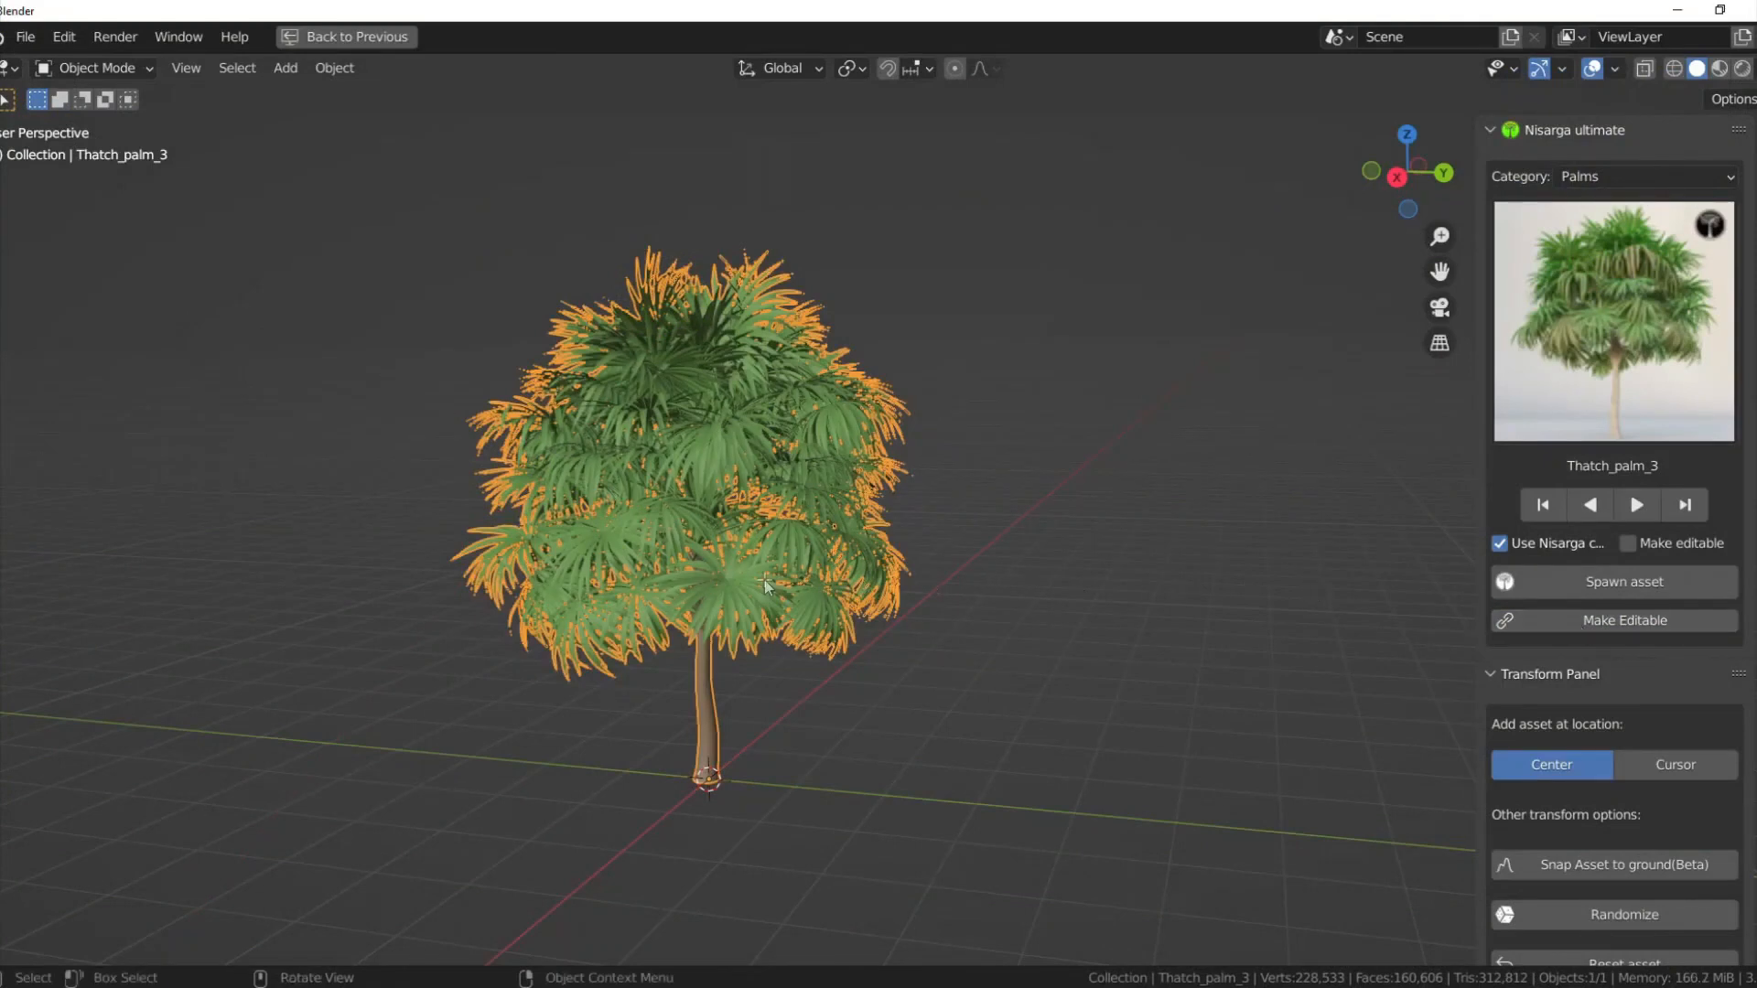
pyautogui.press('Tab')
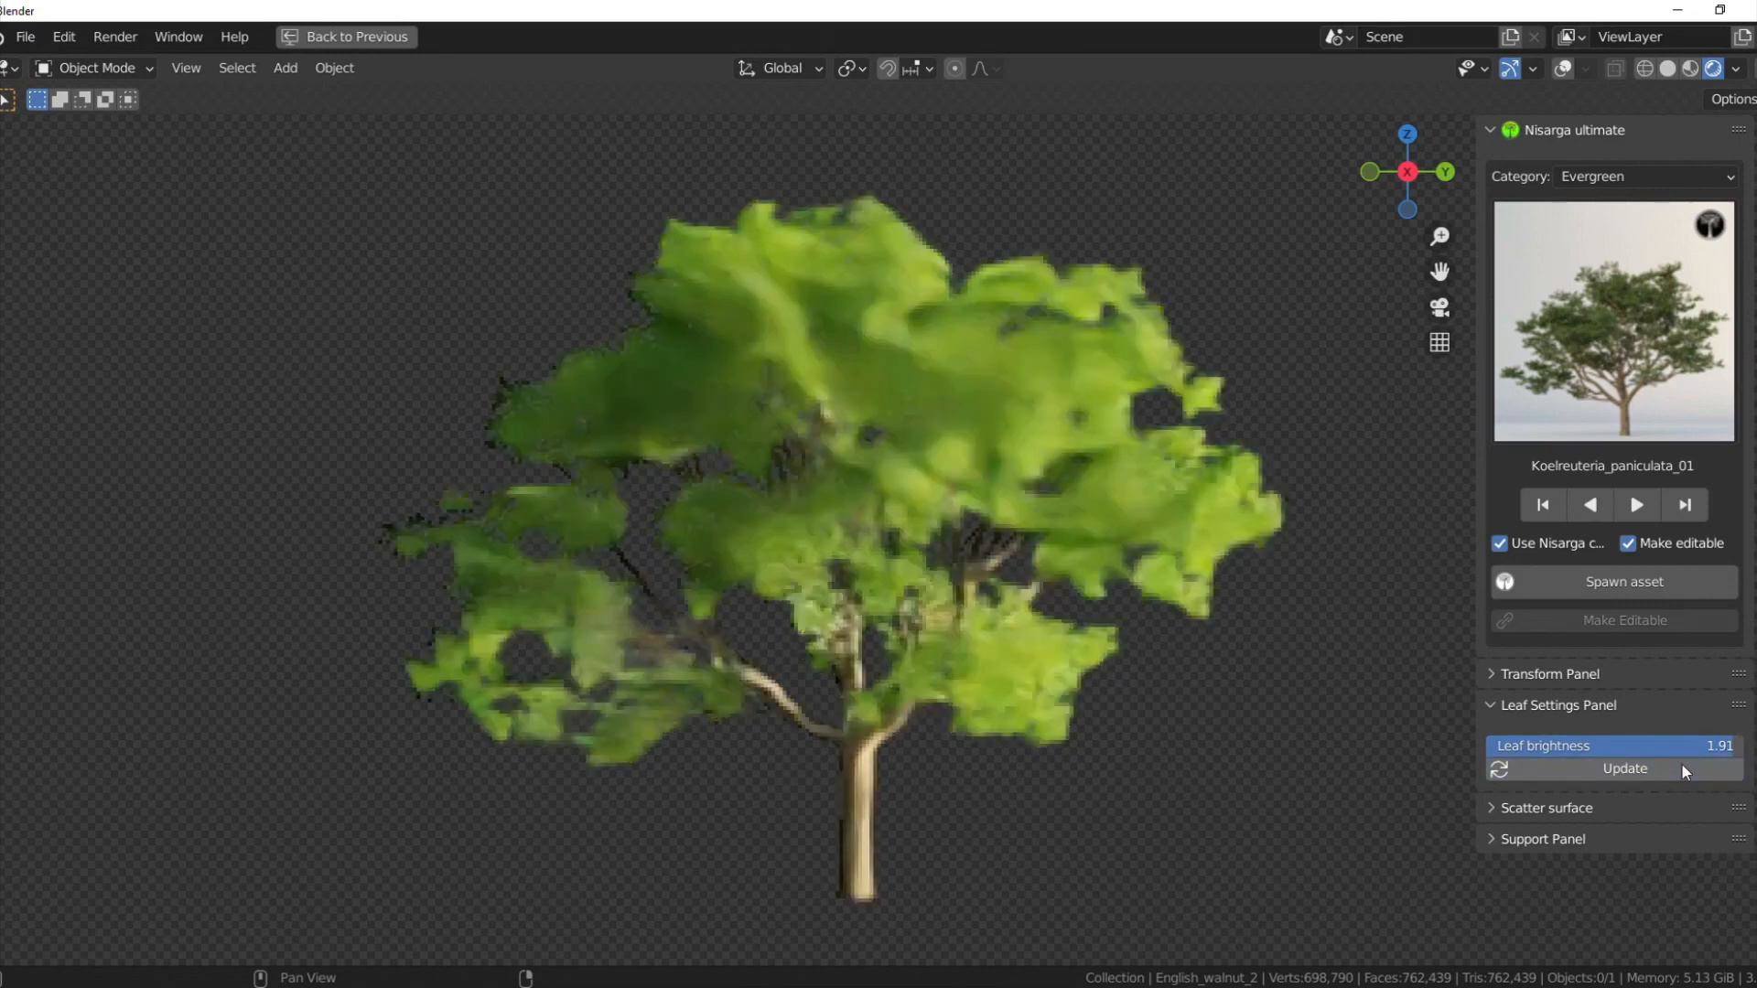
# Update leaf brightness, limit Height Mask elevation and set Slope Mask strength to 7 for the spruces.
pyautogui.click(1623, 766)
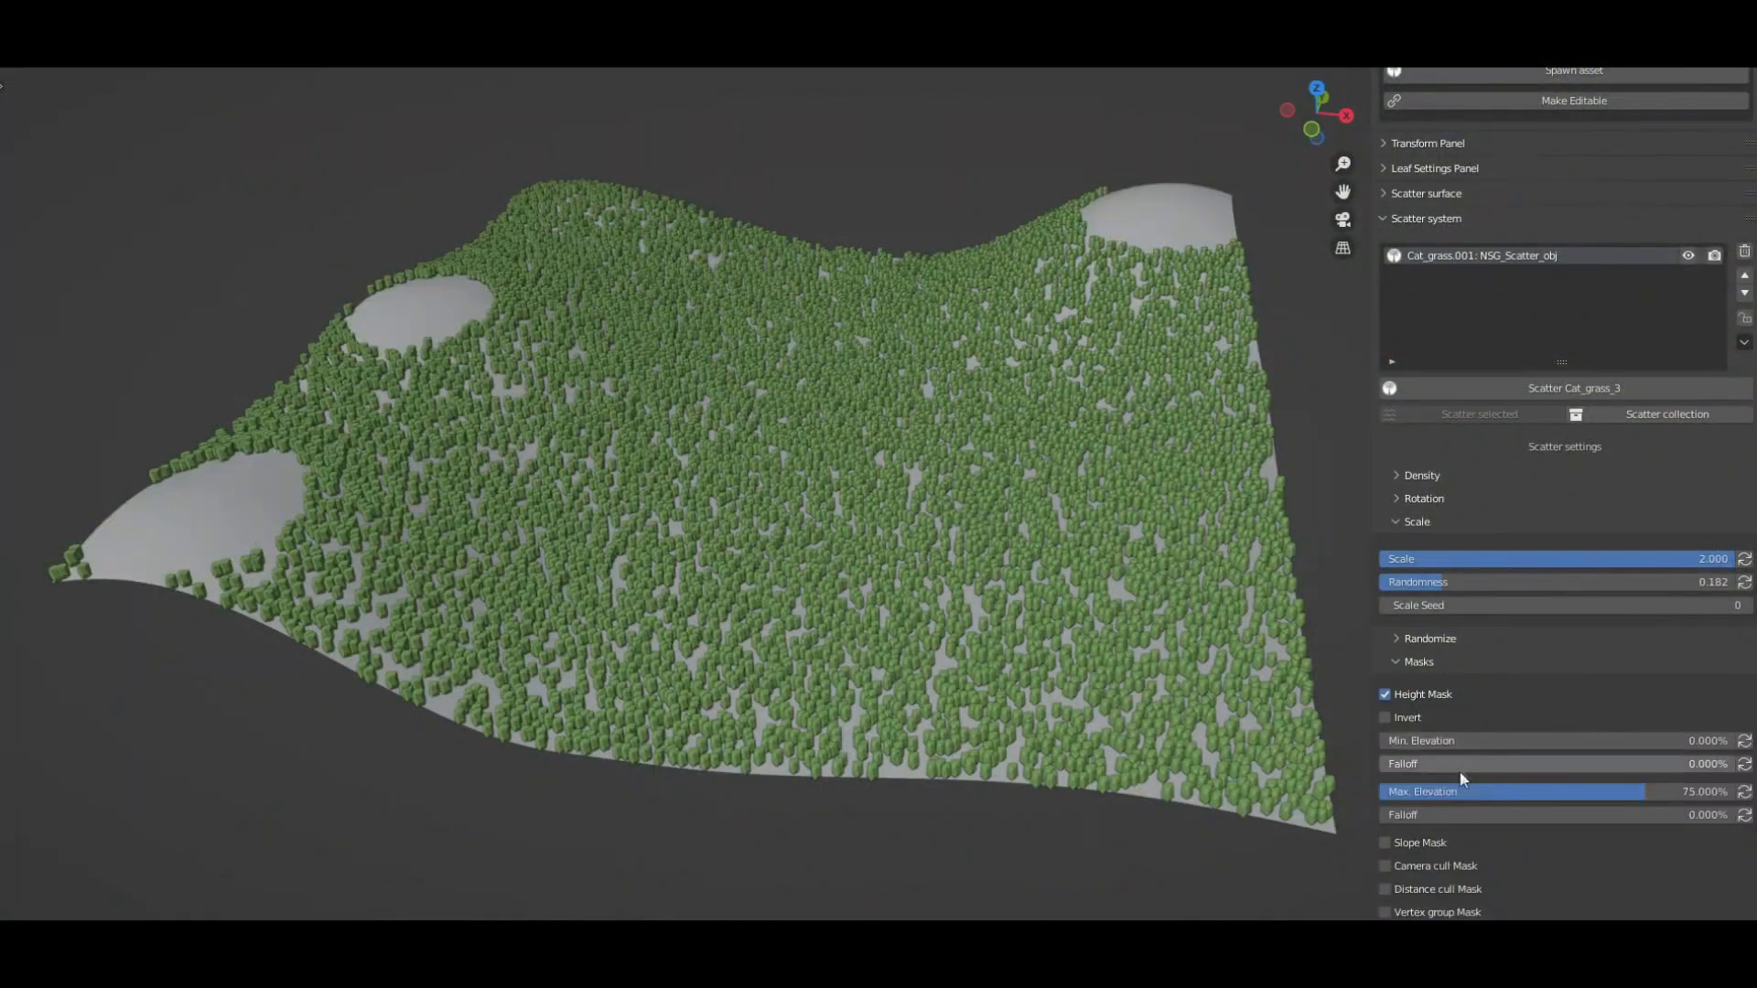
pyautogui.moveTo(1590, 790); pyautogui.dragTo(1495, 790)
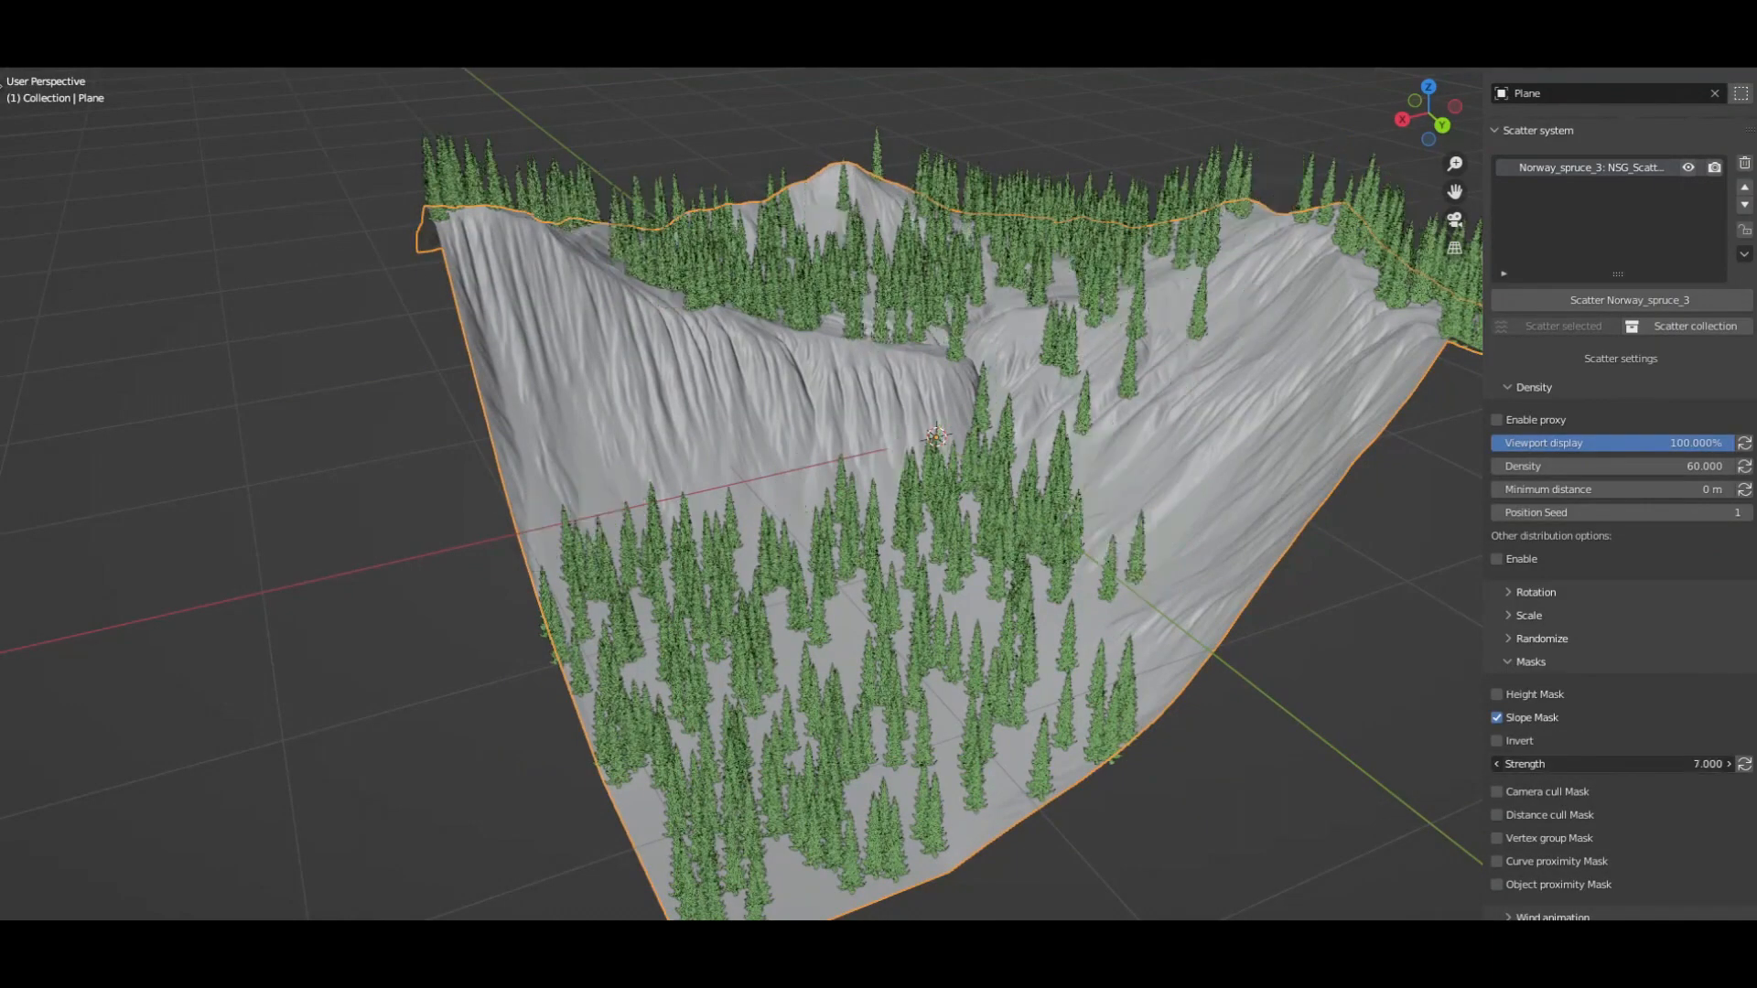
pyautogui.moveTo(1625, 763); pyautogui.dragTo(1680, 763)
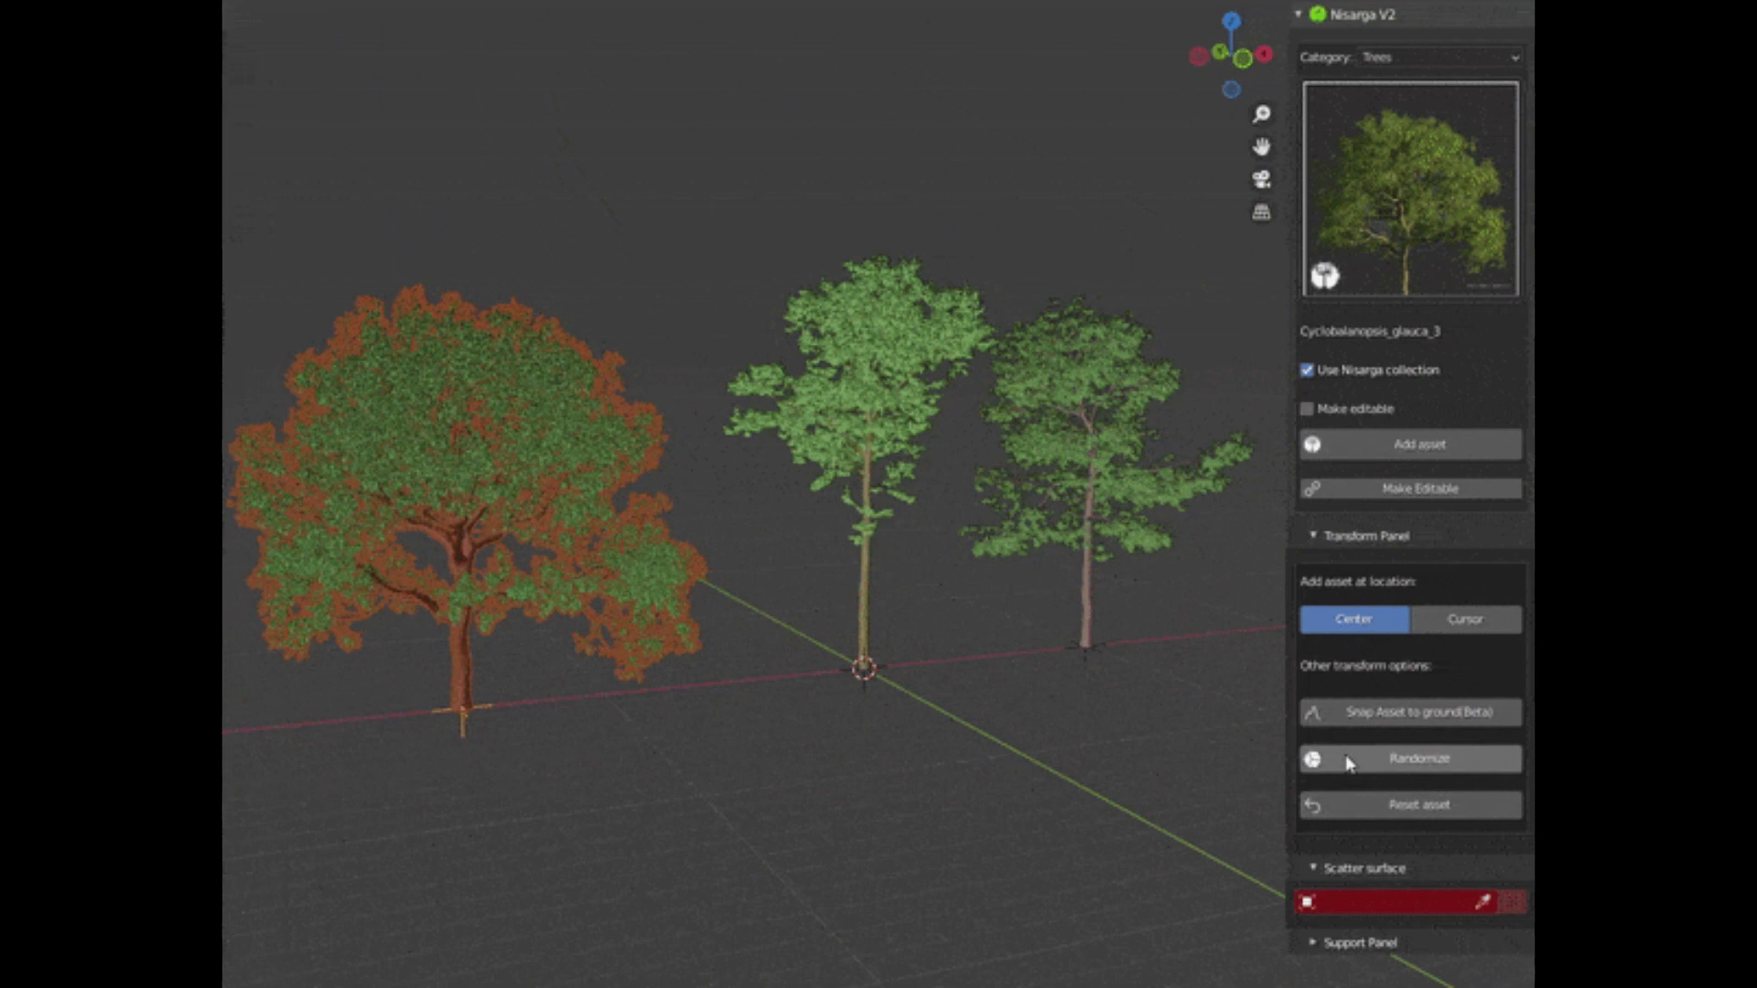
# Randomize the transforms of the three spawned trees repeatedly until each has a distinct variation.
pyautogui.click(1409, 757)
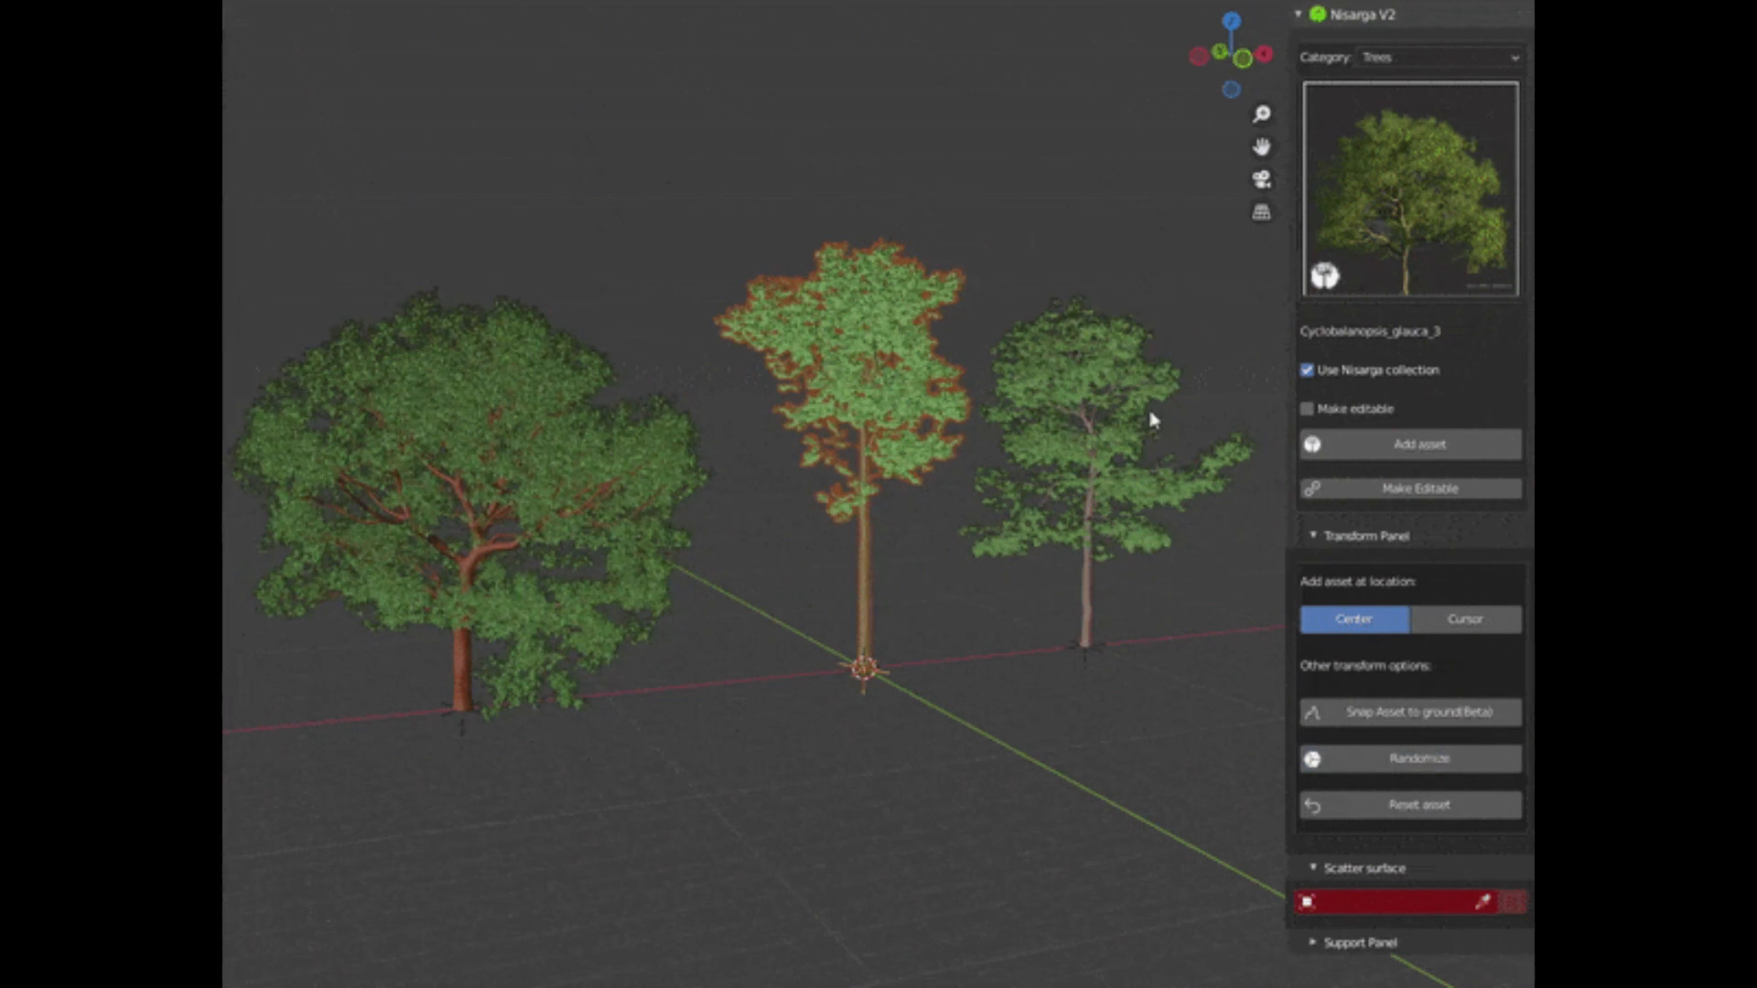
pyautogui.click(1409, 758)
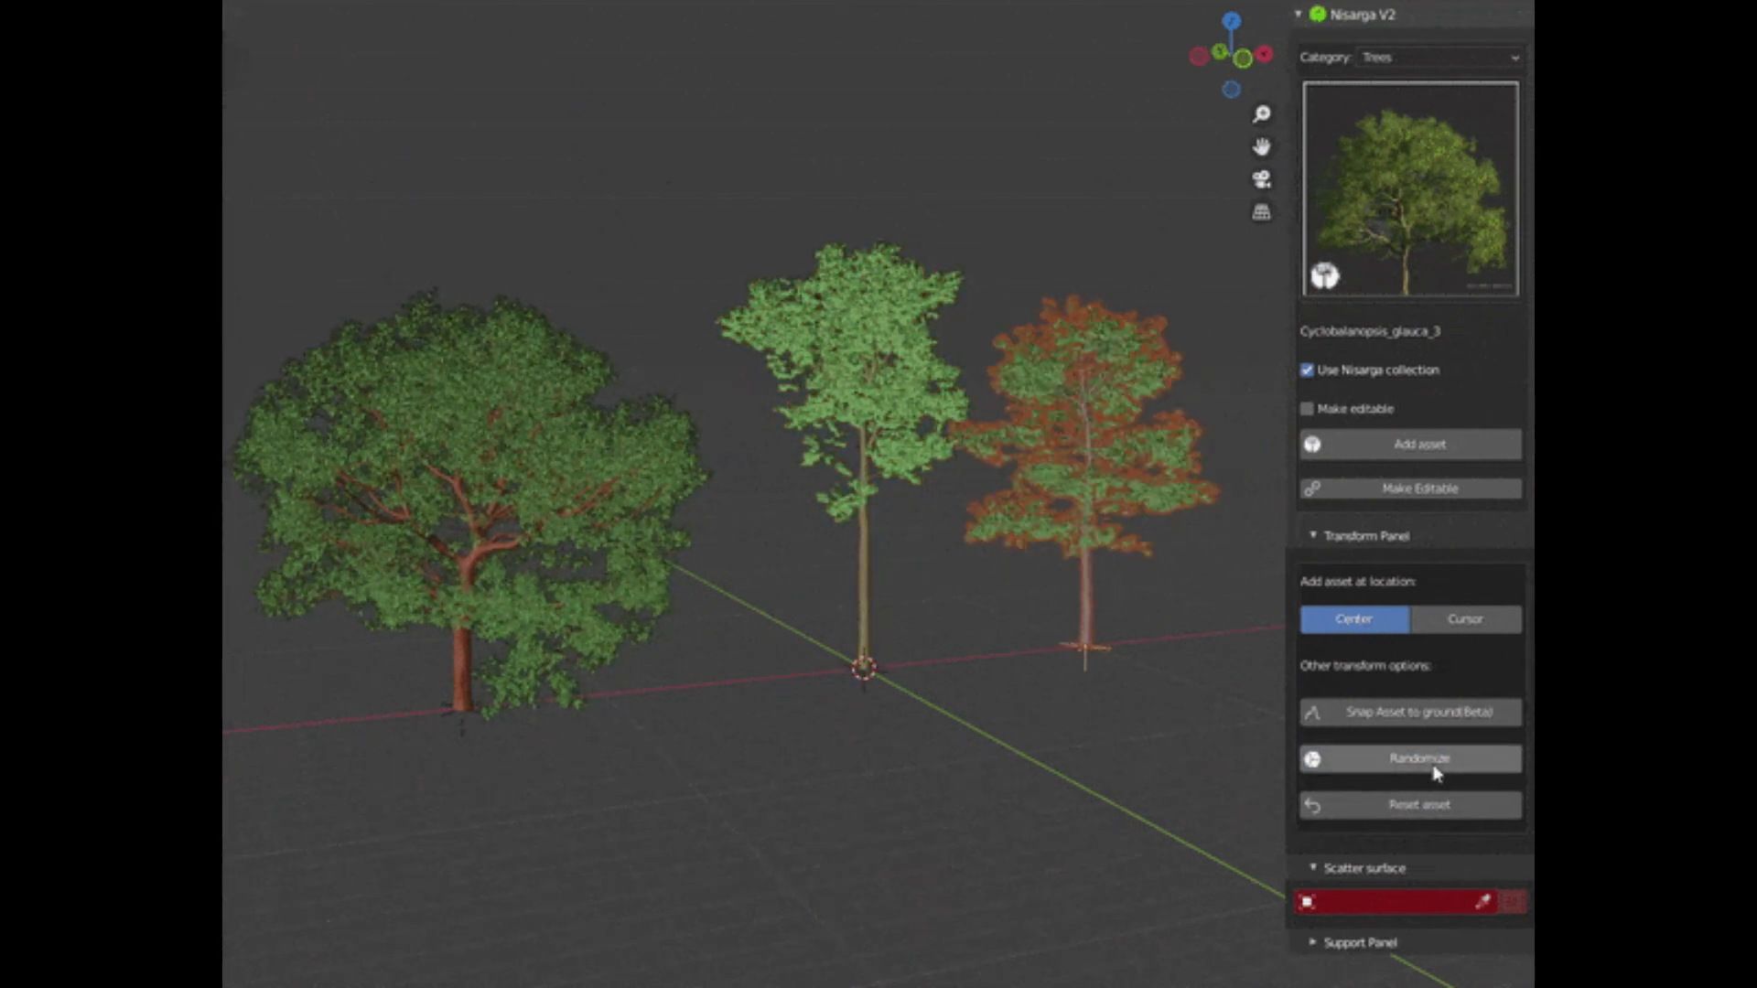
pyautogui.click(1409, 757)
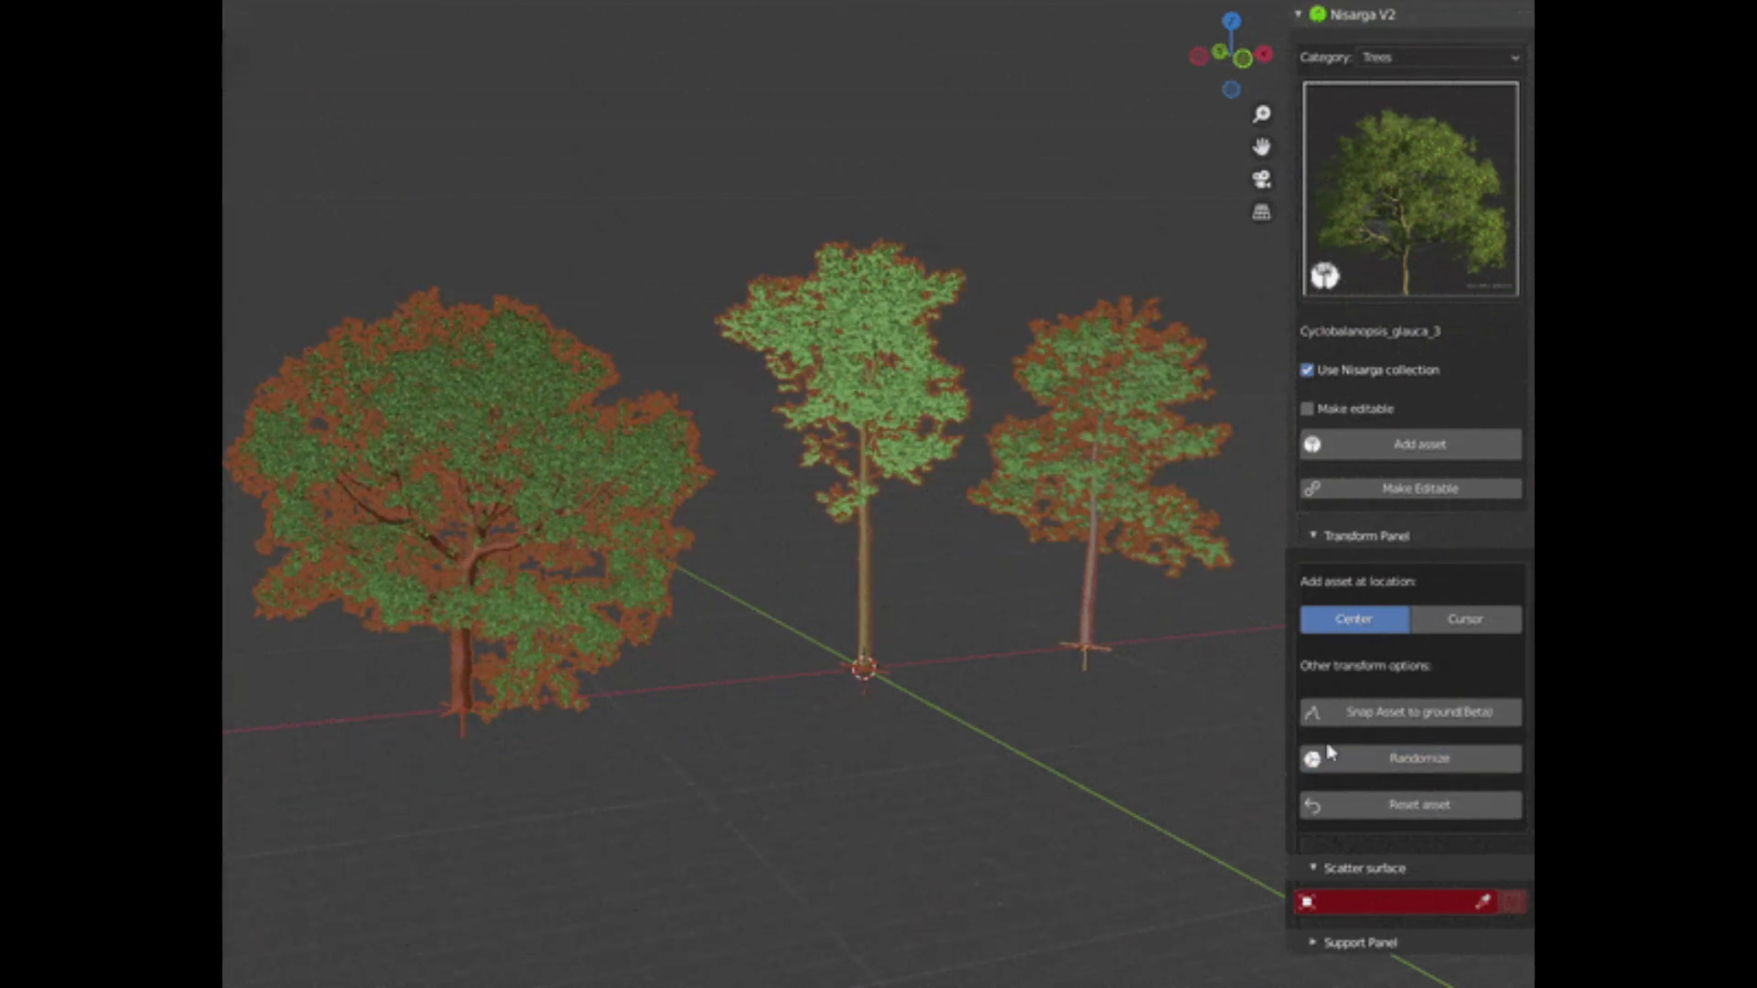
pyautogui.click(1409, 758)
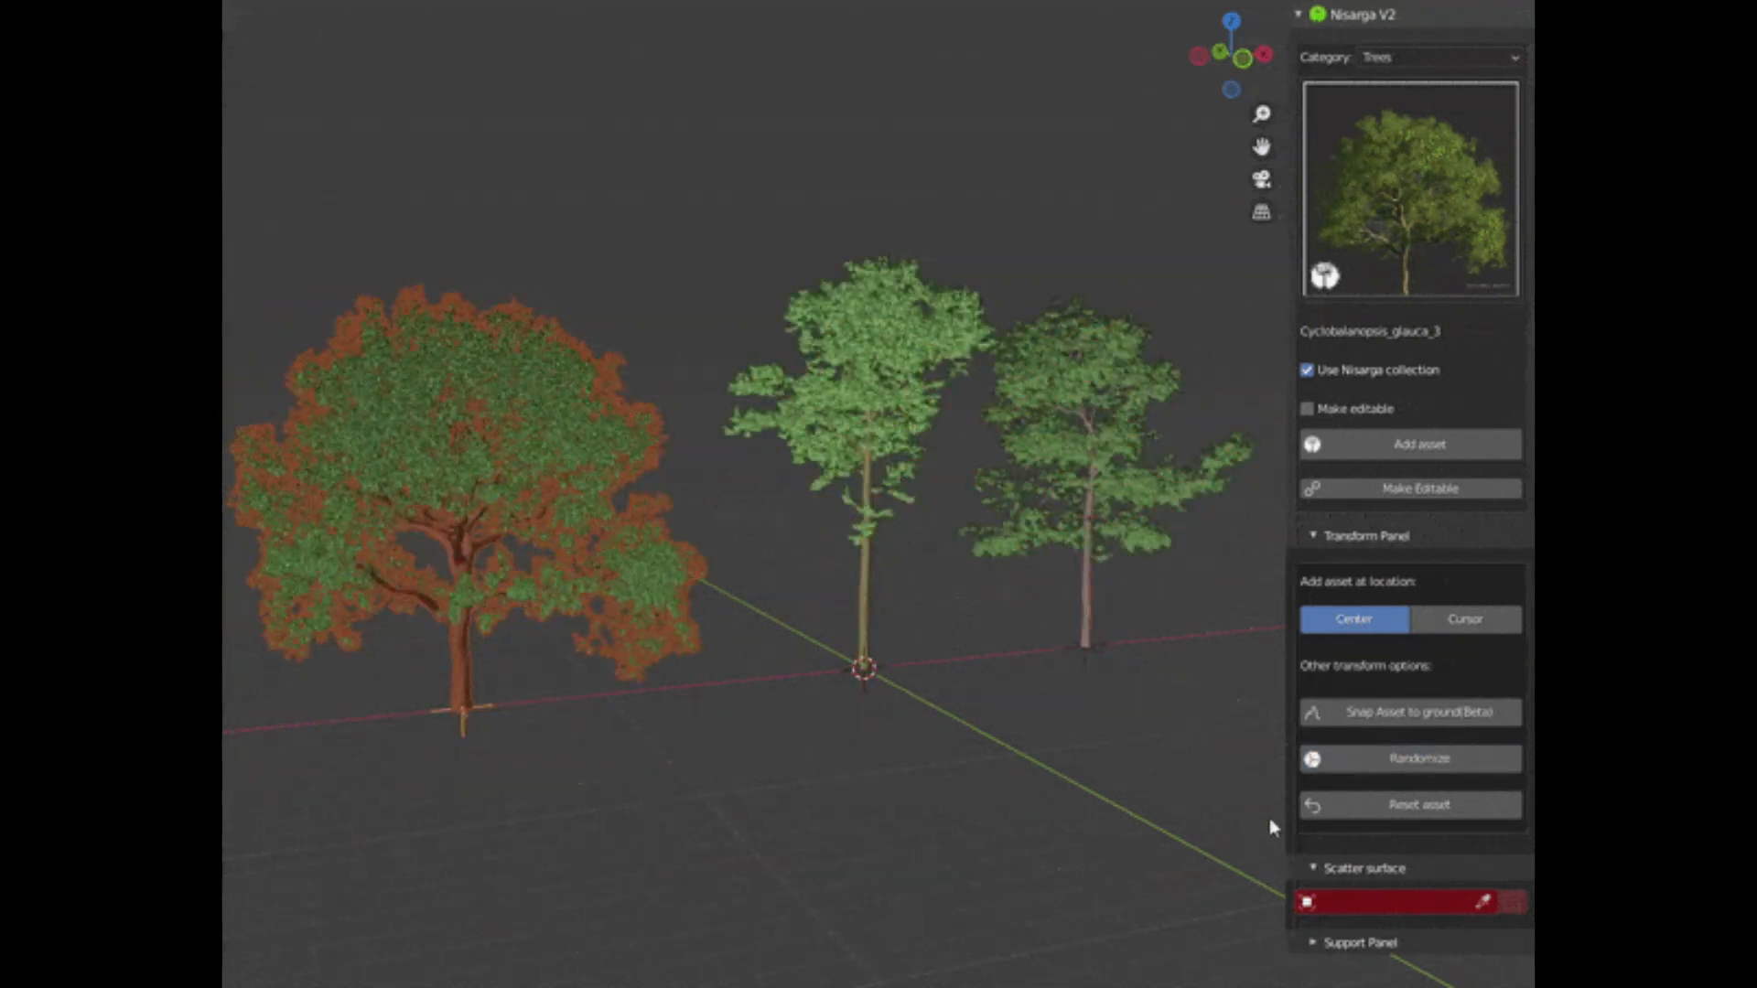
pyautogui.click(1409, 758)
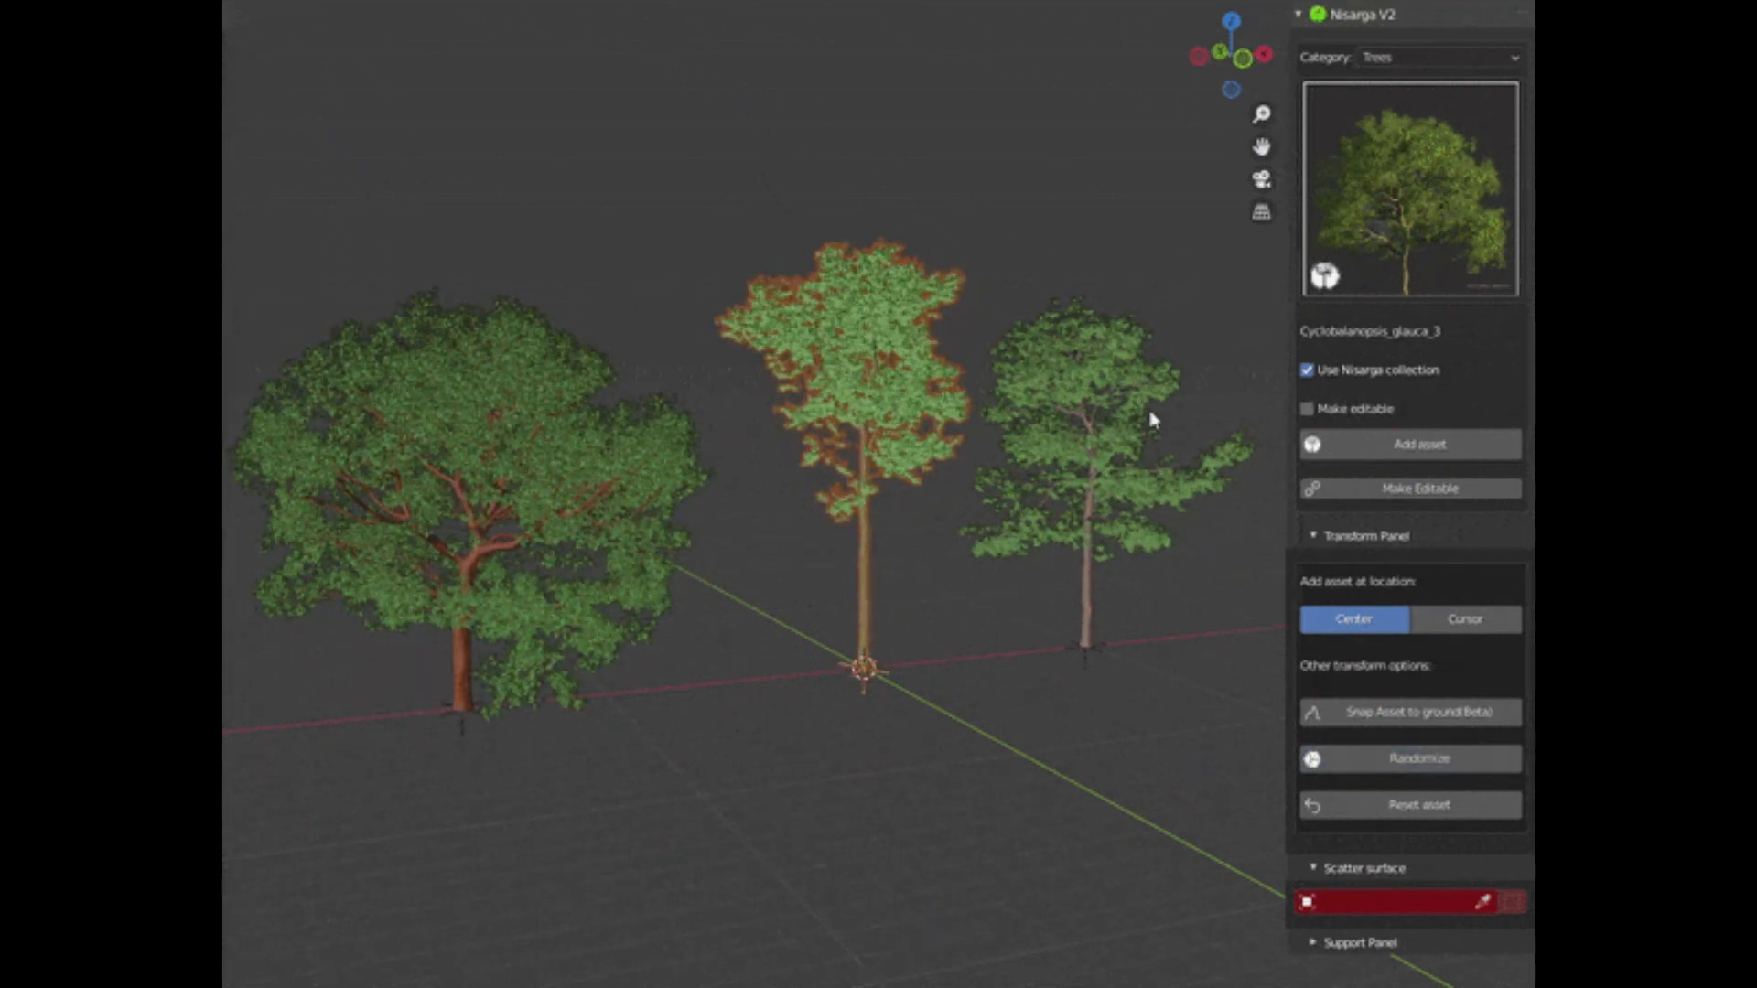
pyautogui.click(1409, 758)
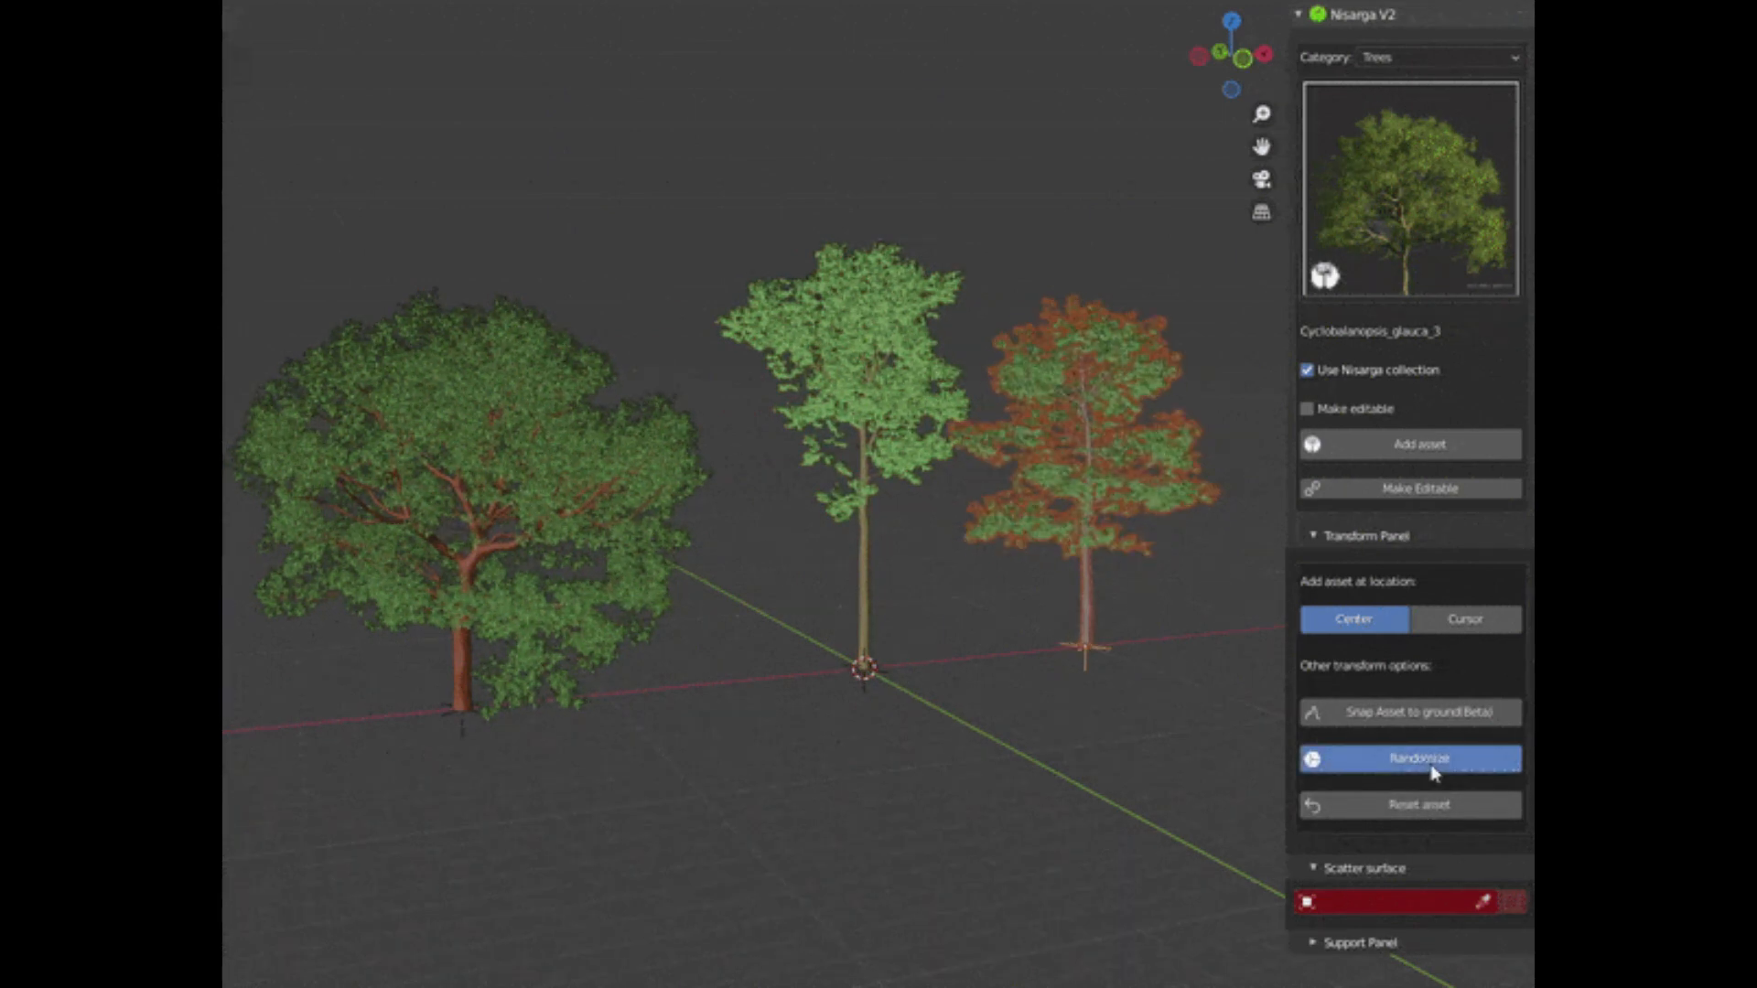
pyautogui.click(1409, 757)
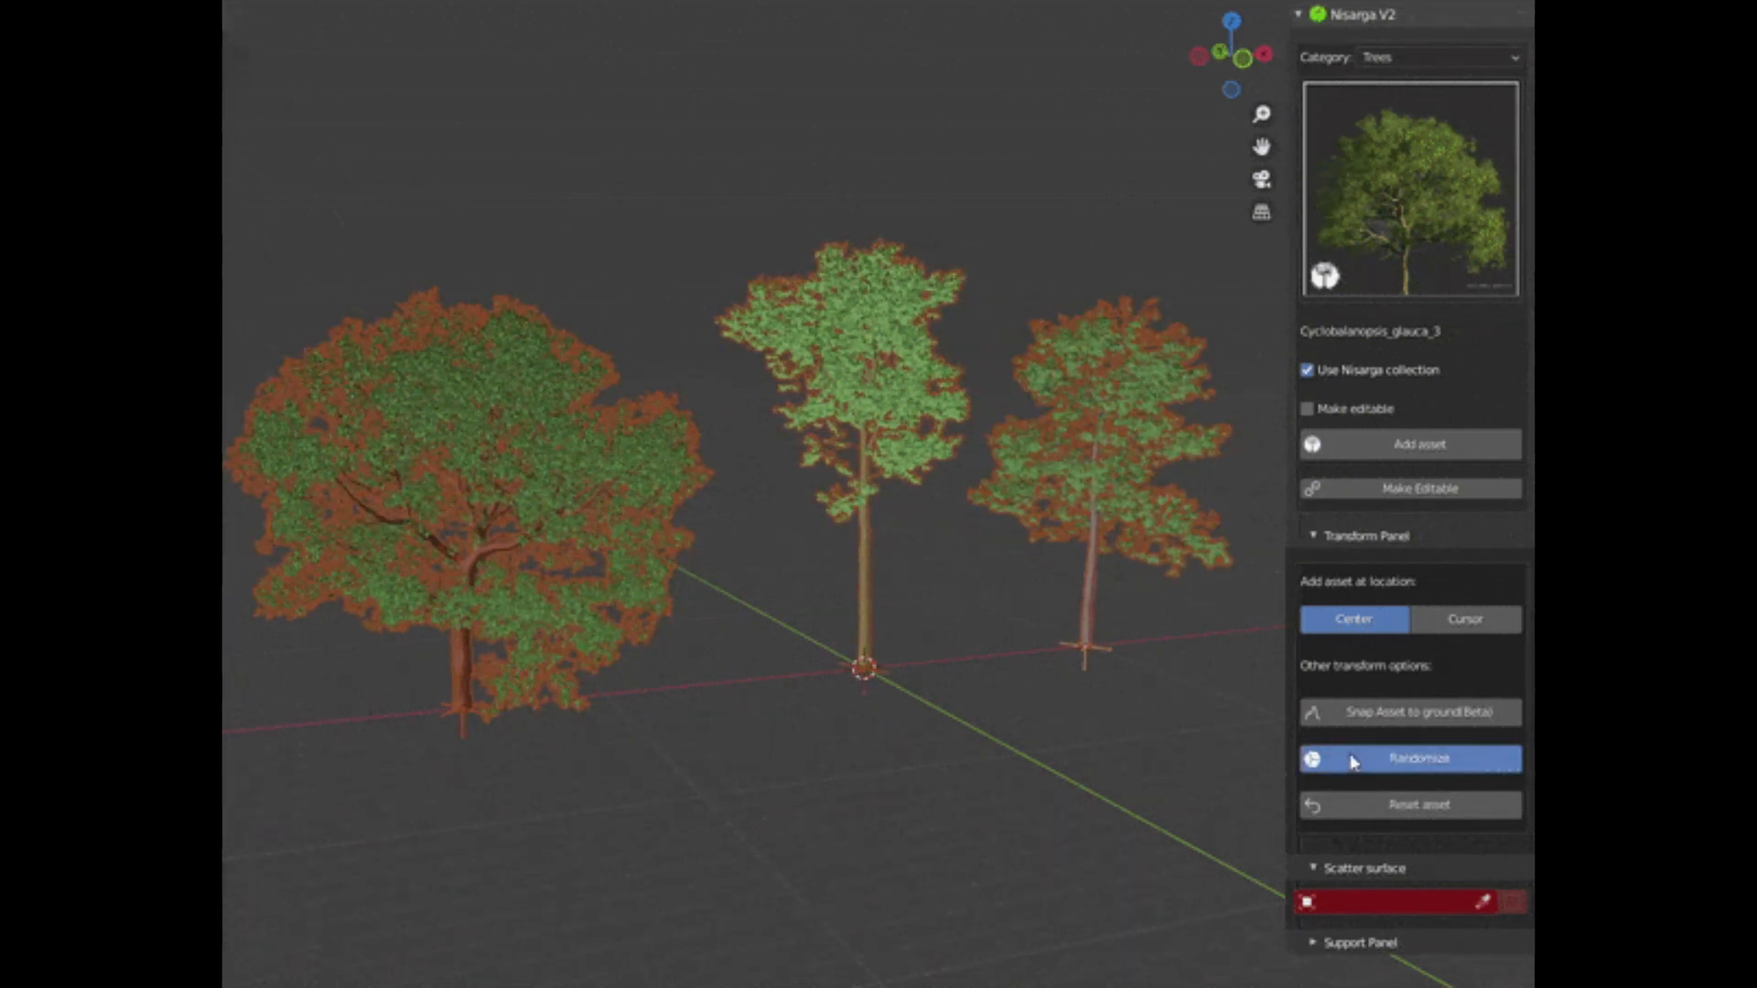
pyautogui.click(1409, 758)
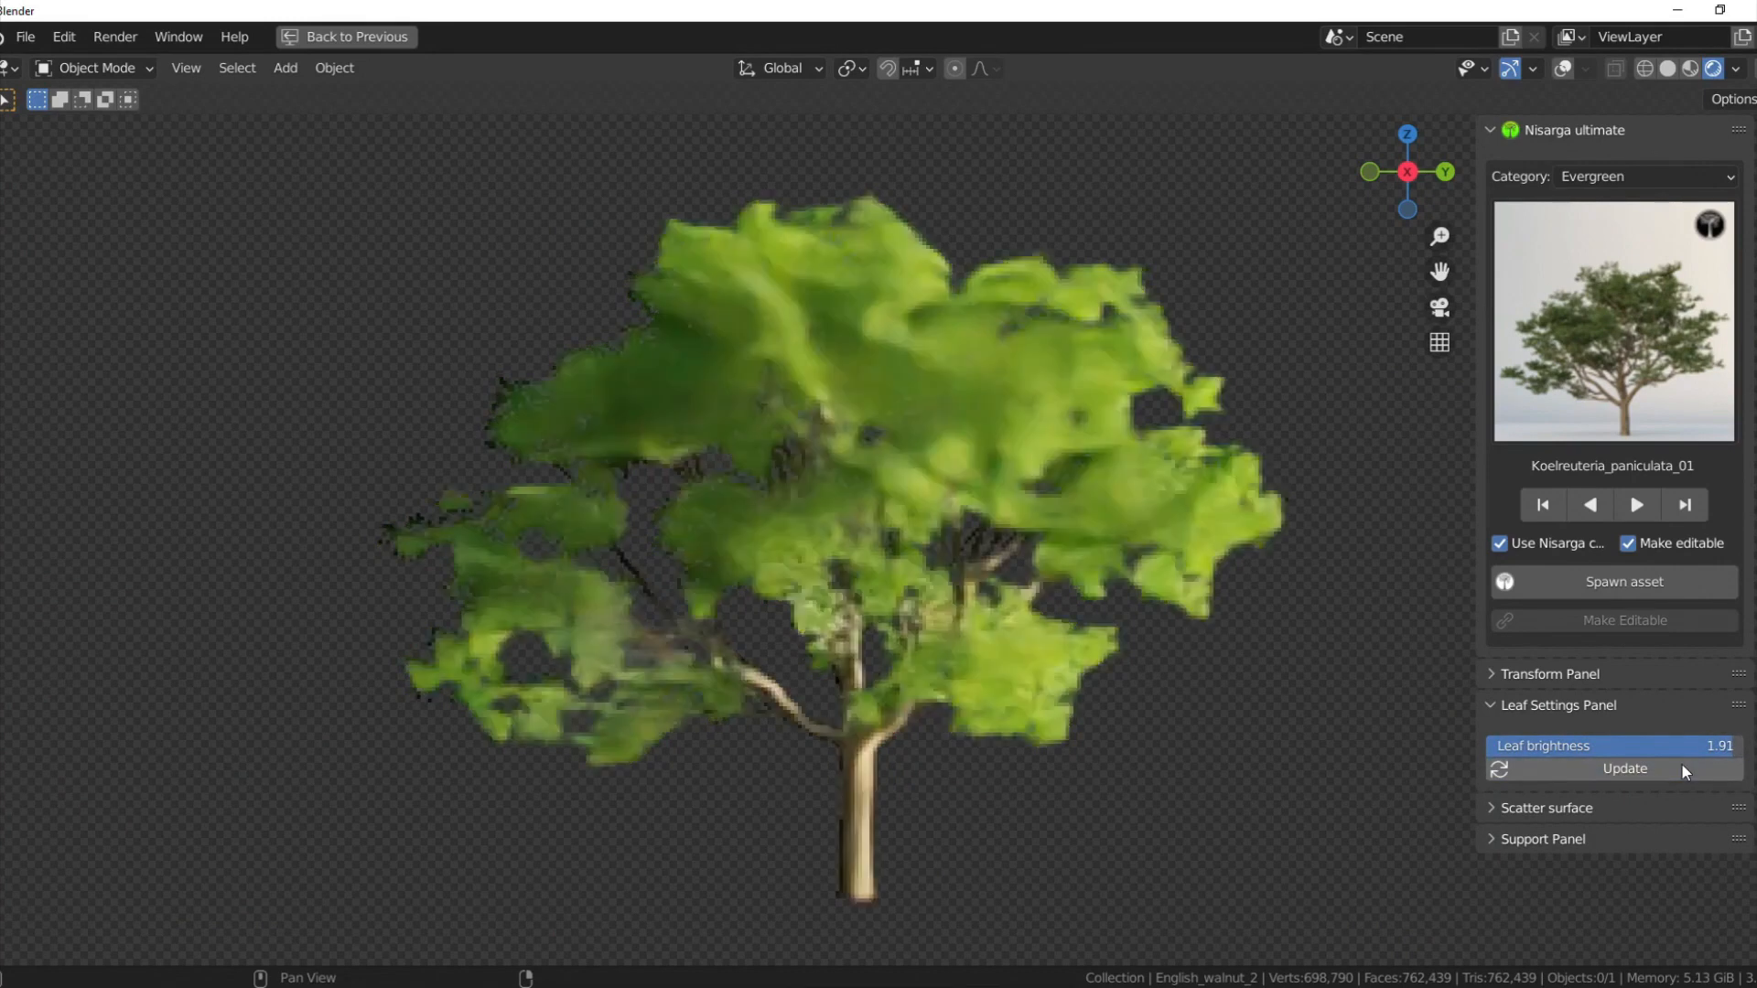
# Update the tree's leaves with leaf brightness 1.91.
pyautogui.click(1623, 766)
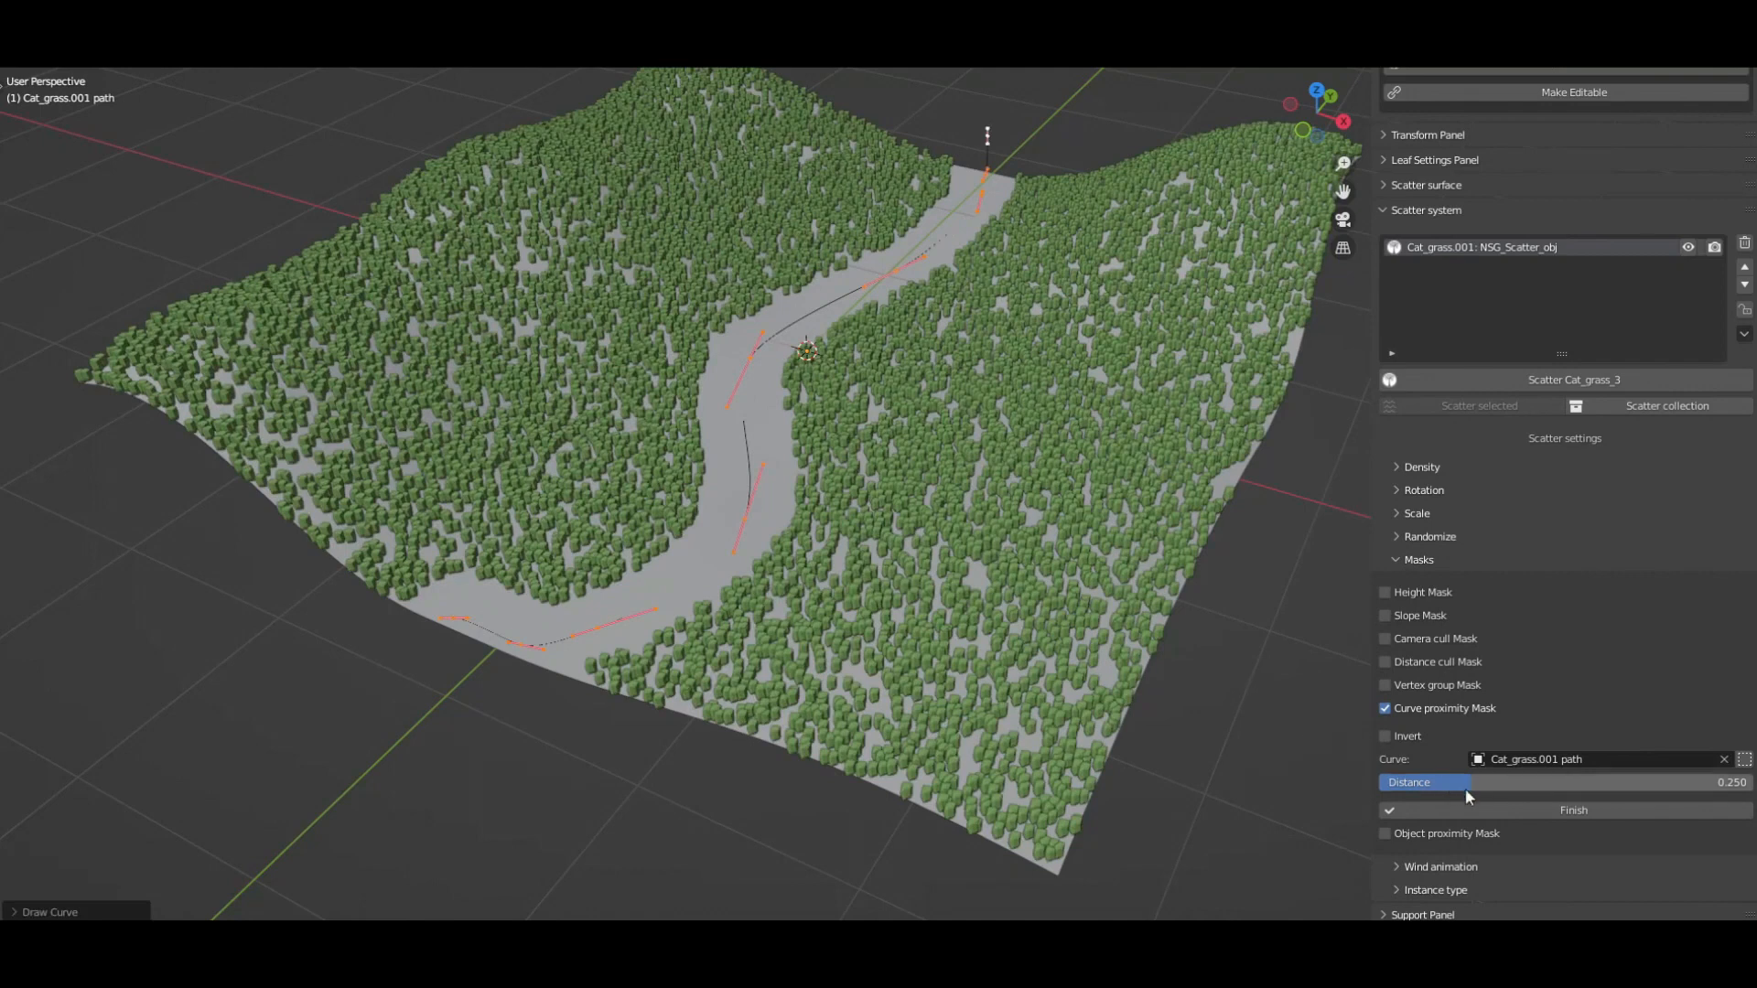
# Widen the curve proximity grass-free band, then set the inverted object proximity distance around the cube.
pyautogui.moveTo(1513, 781); pyautogui.dragTo(1468, 781)
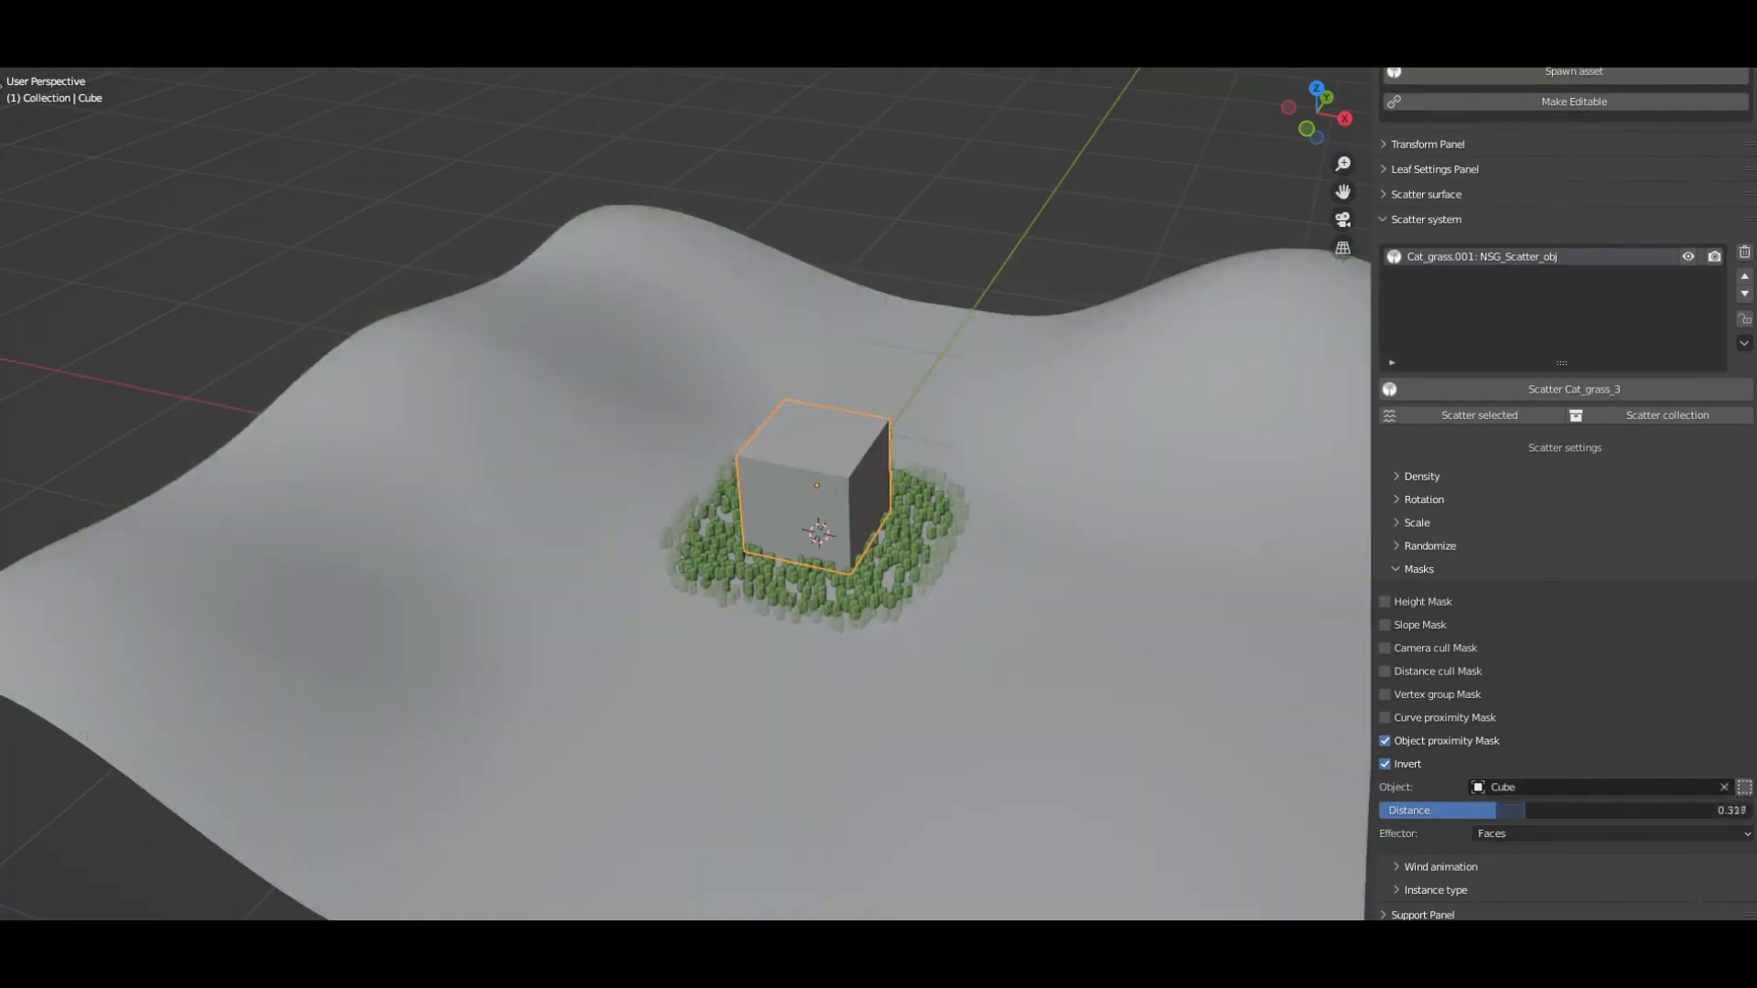
pyautogui.moveTo(1457, 811); pyautogui.dragTo(1568, 811)
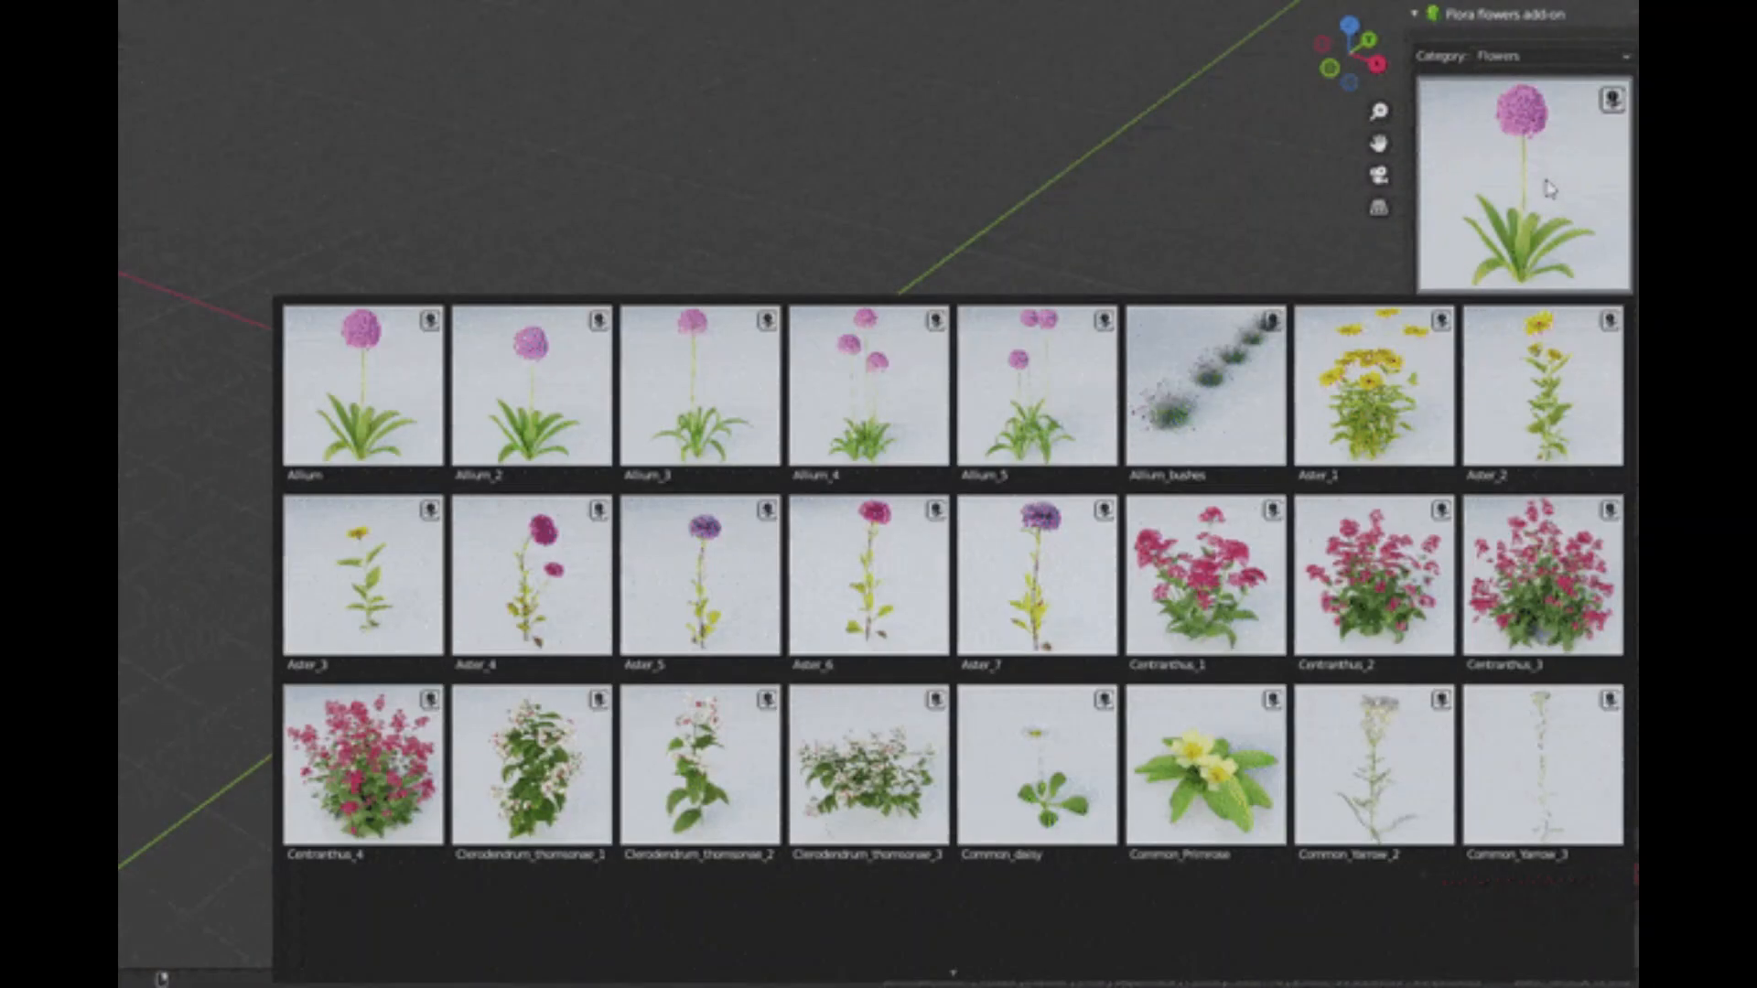
# Scroll the Flora flowers gallery from Allium through Common Yarrow.
pyautogui.scroll(-3)
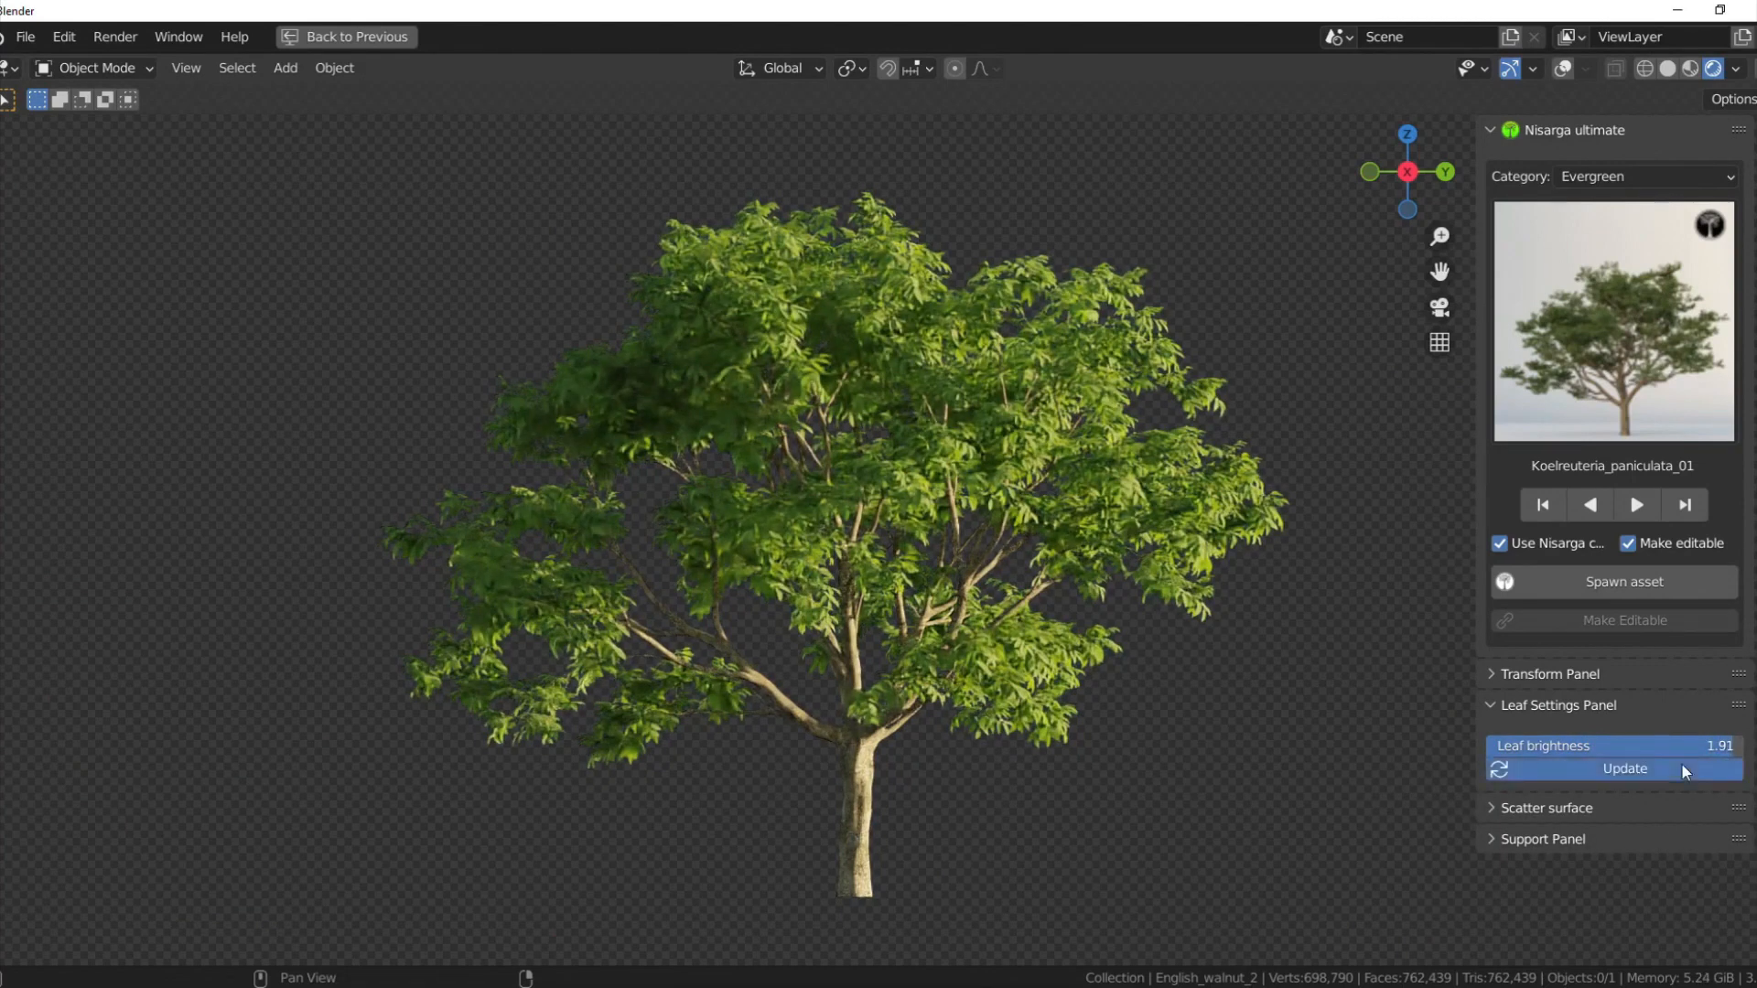
# Refresh the tree leaves, then browse the Nisarga Palms gallery and pick a different palm.
pyautogui.click(1623, 768)
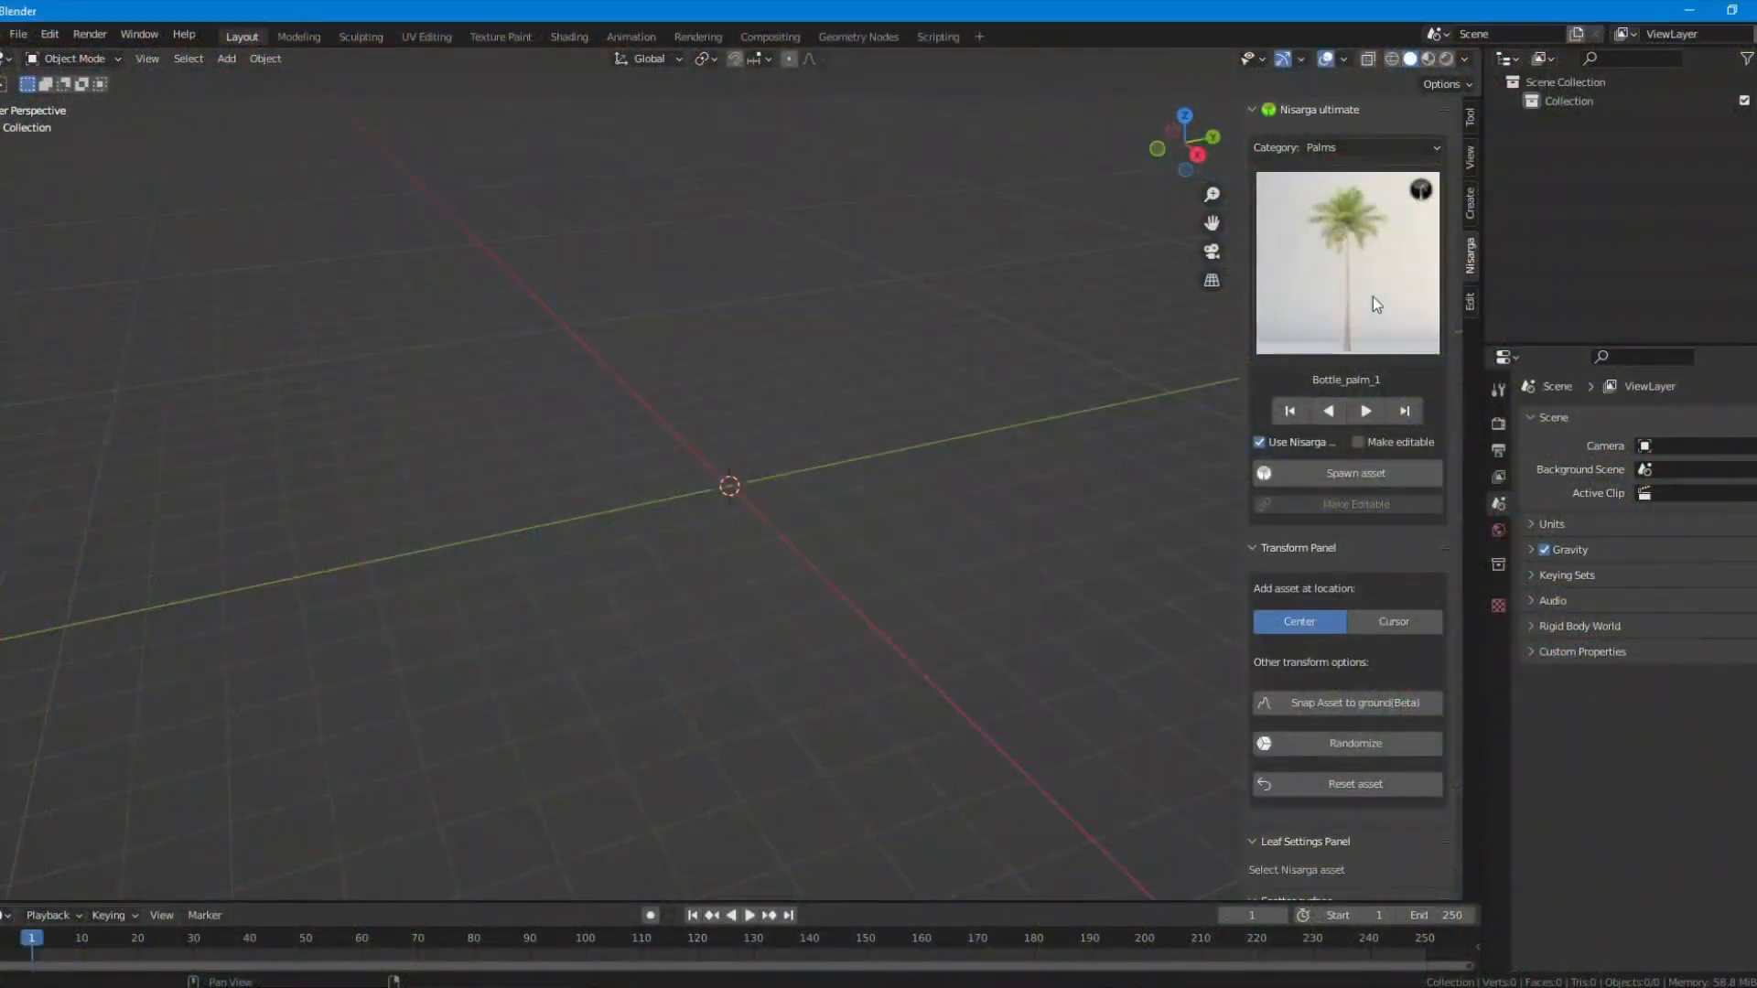
pyautogui.click(1345, 260)
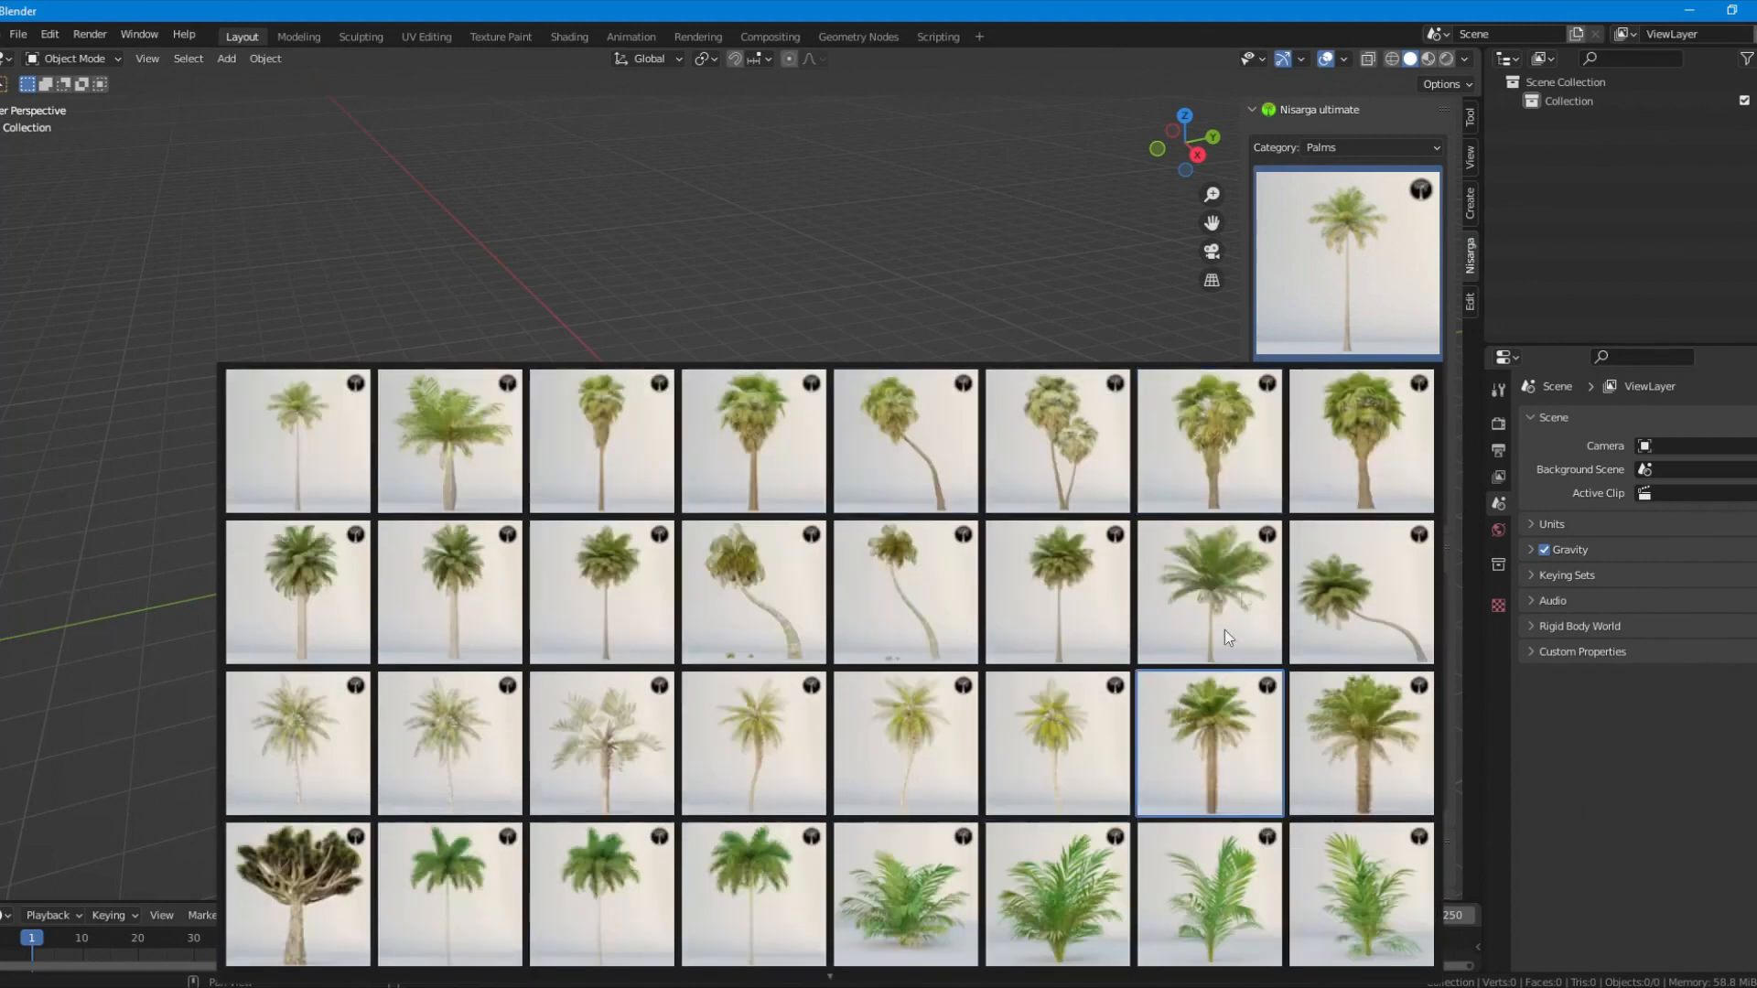
pyautogui.click(1208, 739)
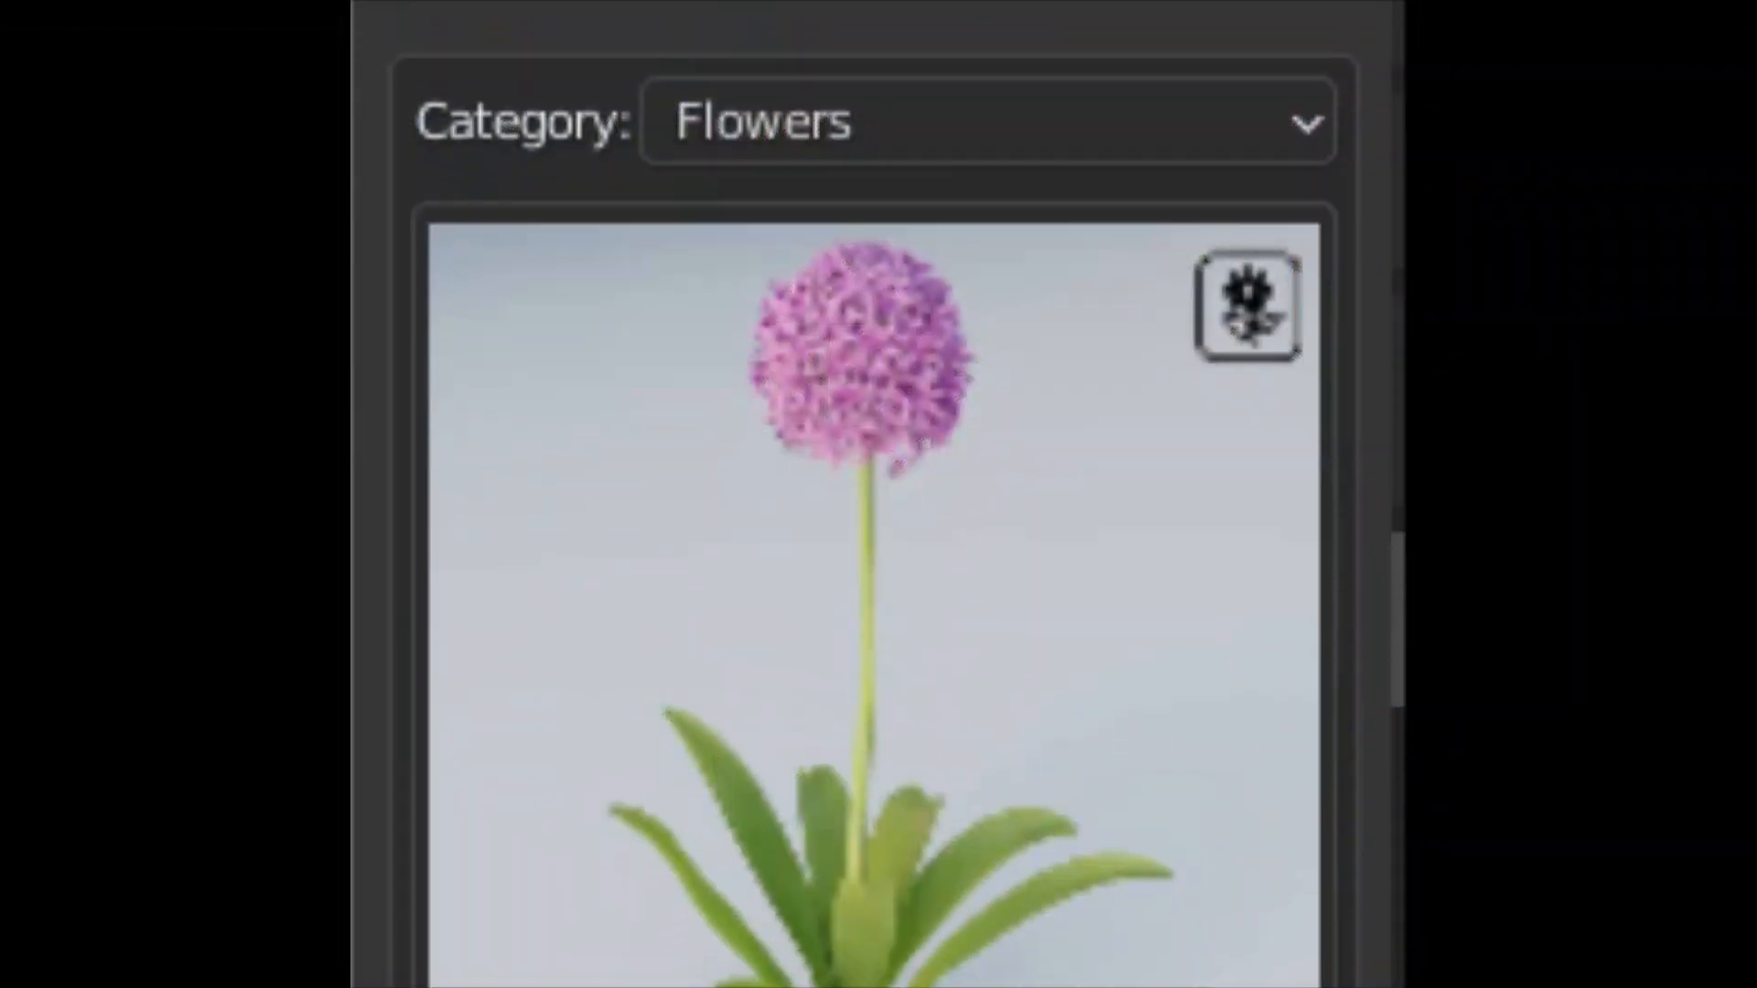
# Select Allium_2 in the Flora panel and spawn it at the Center of the scene.
pyautogui.scroll(-3)
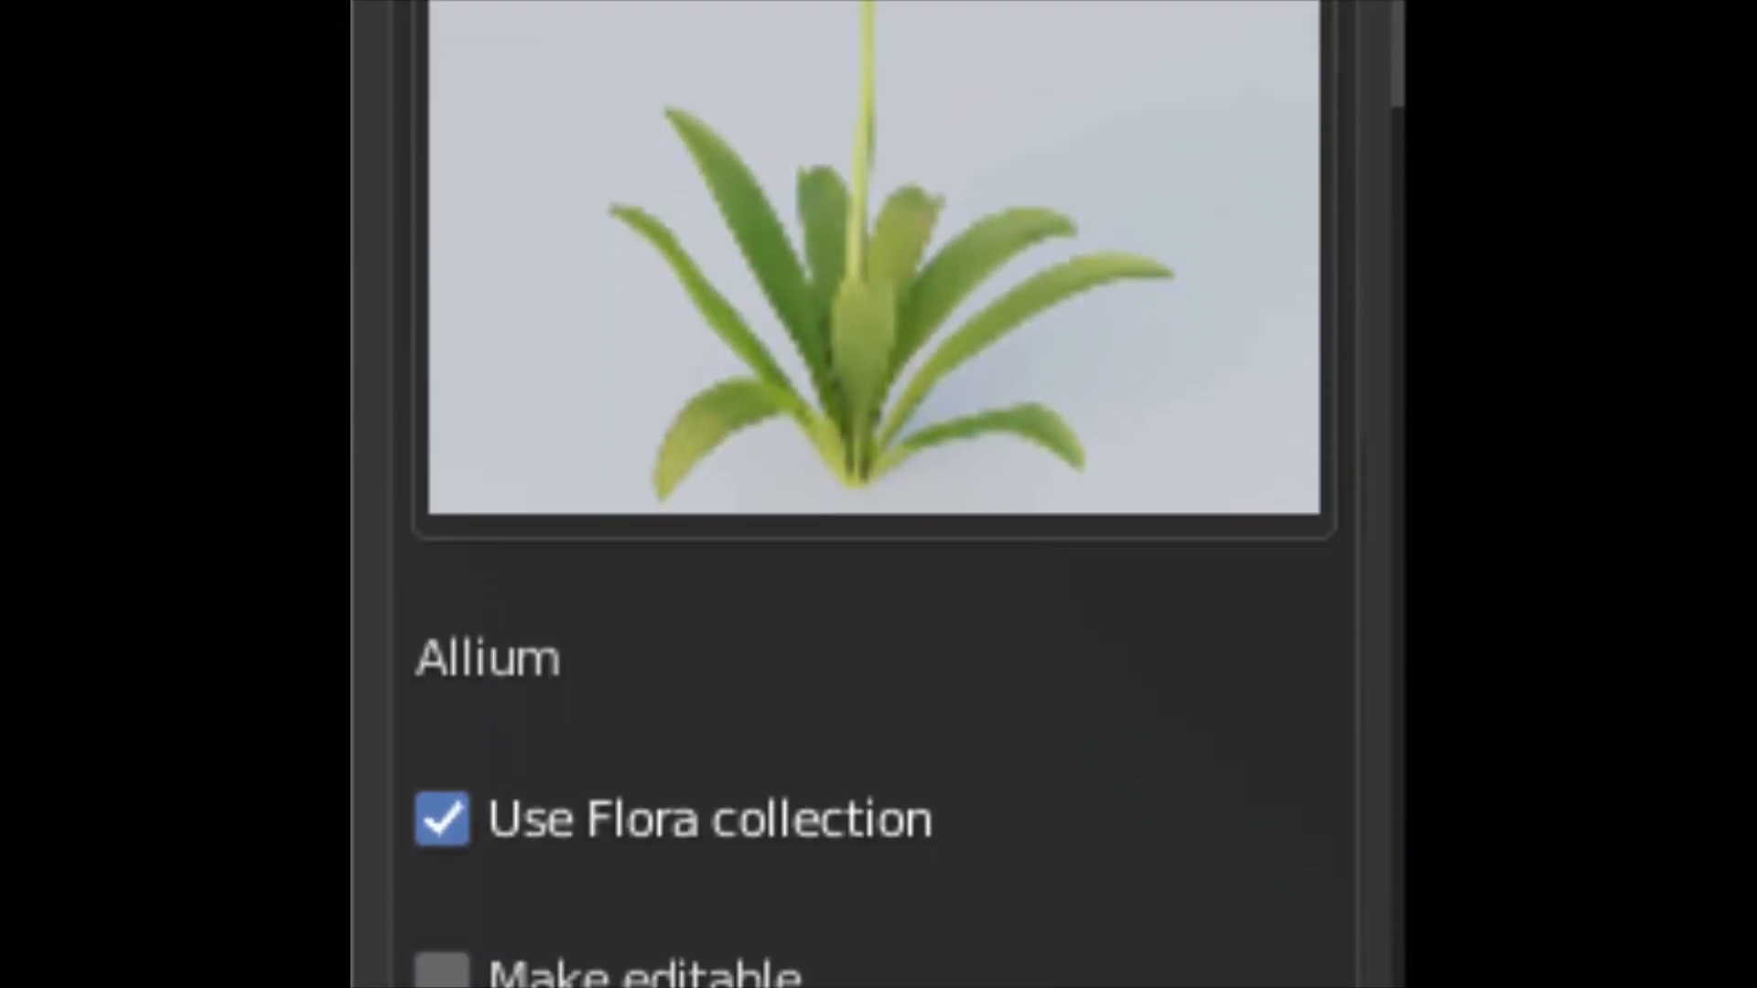
pyautogui.scroll(-3)
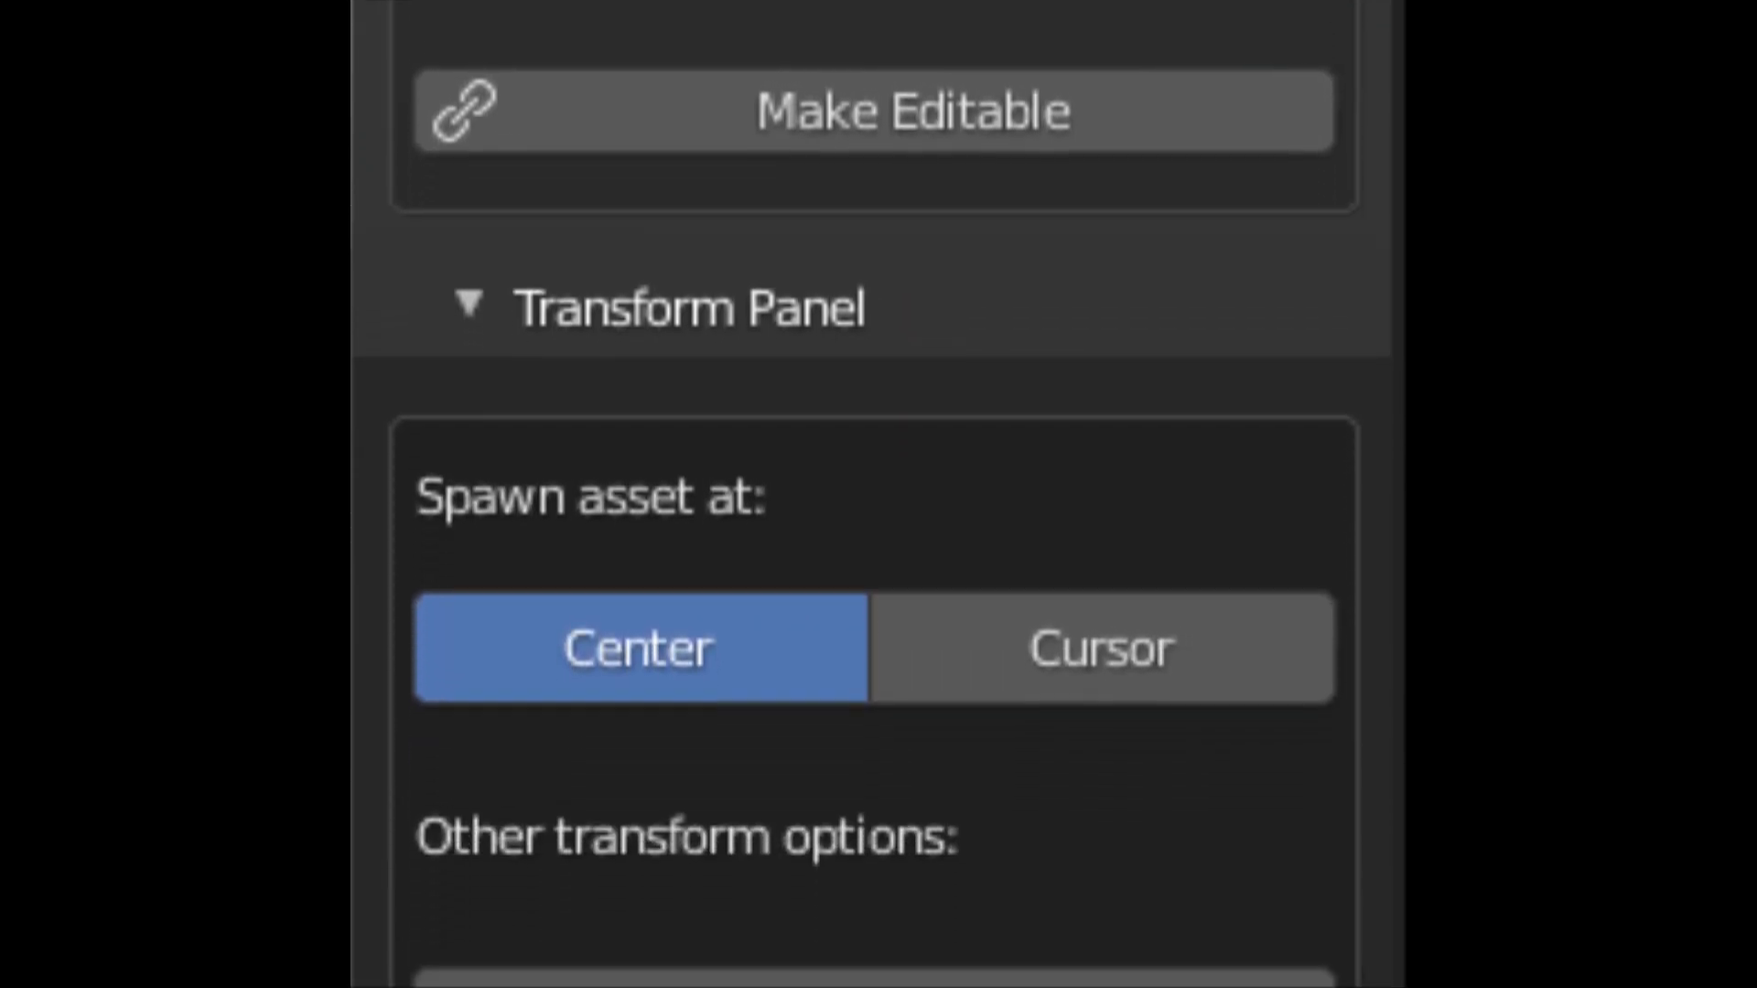
pyautogui.scroll(-3)
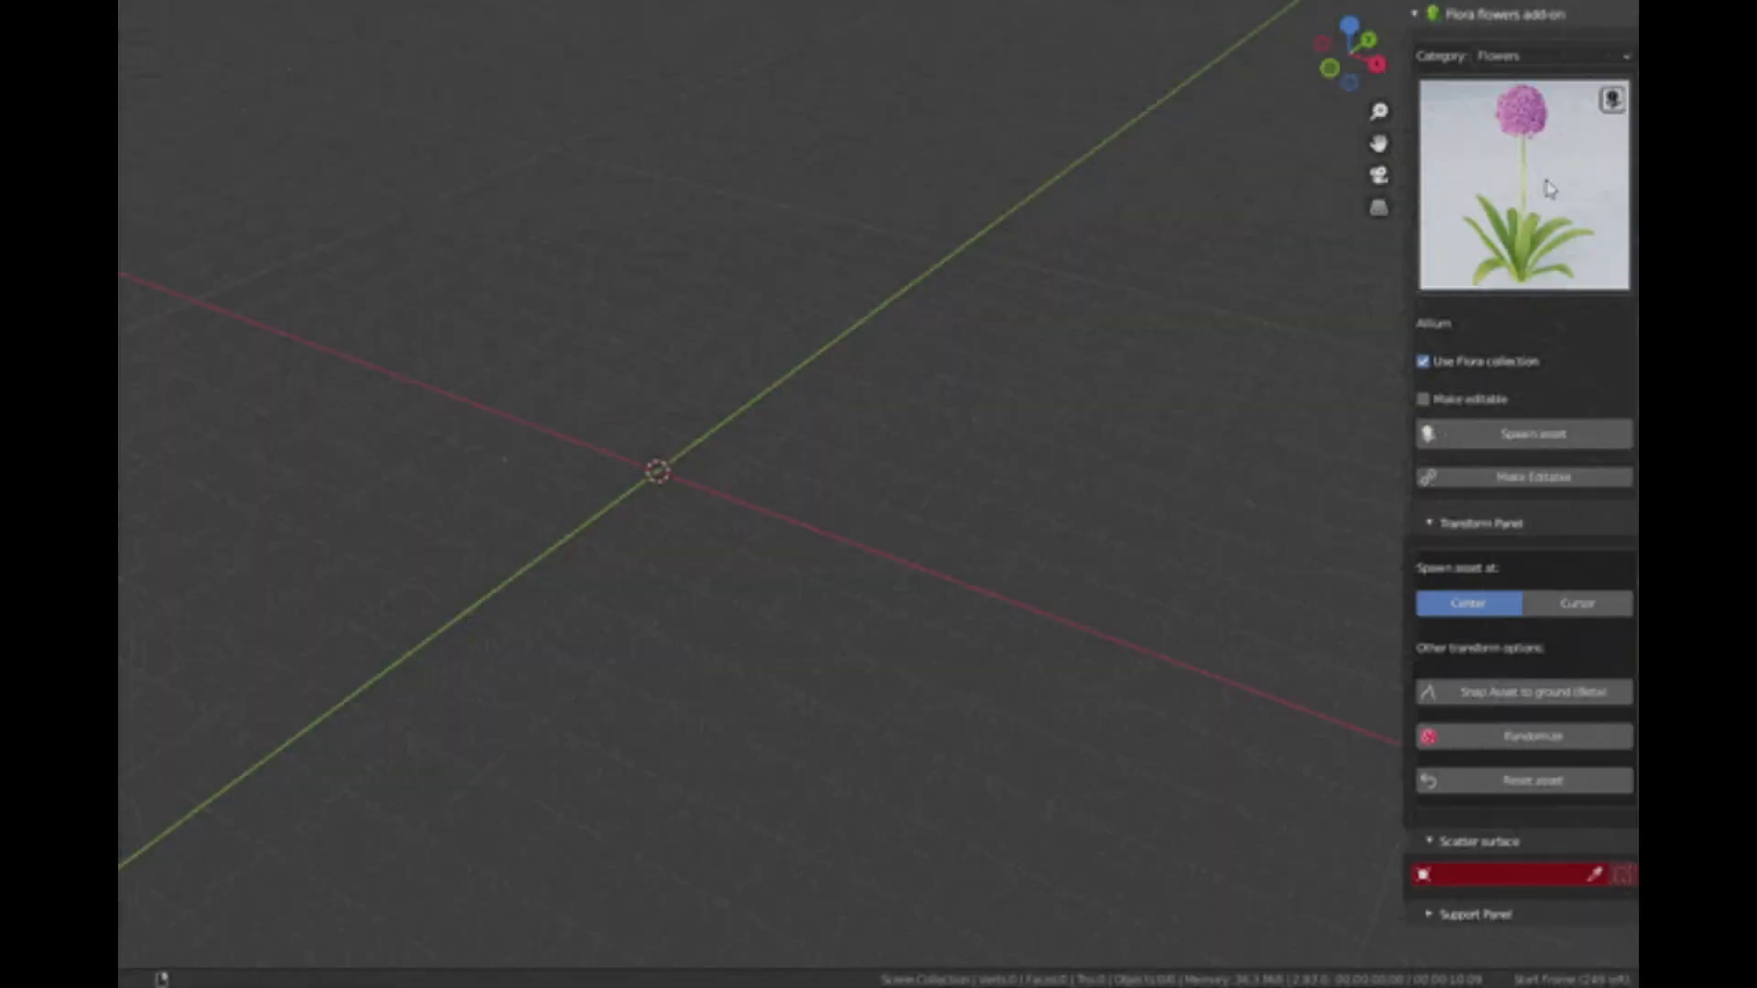
pyautogui.click(1522, 181)
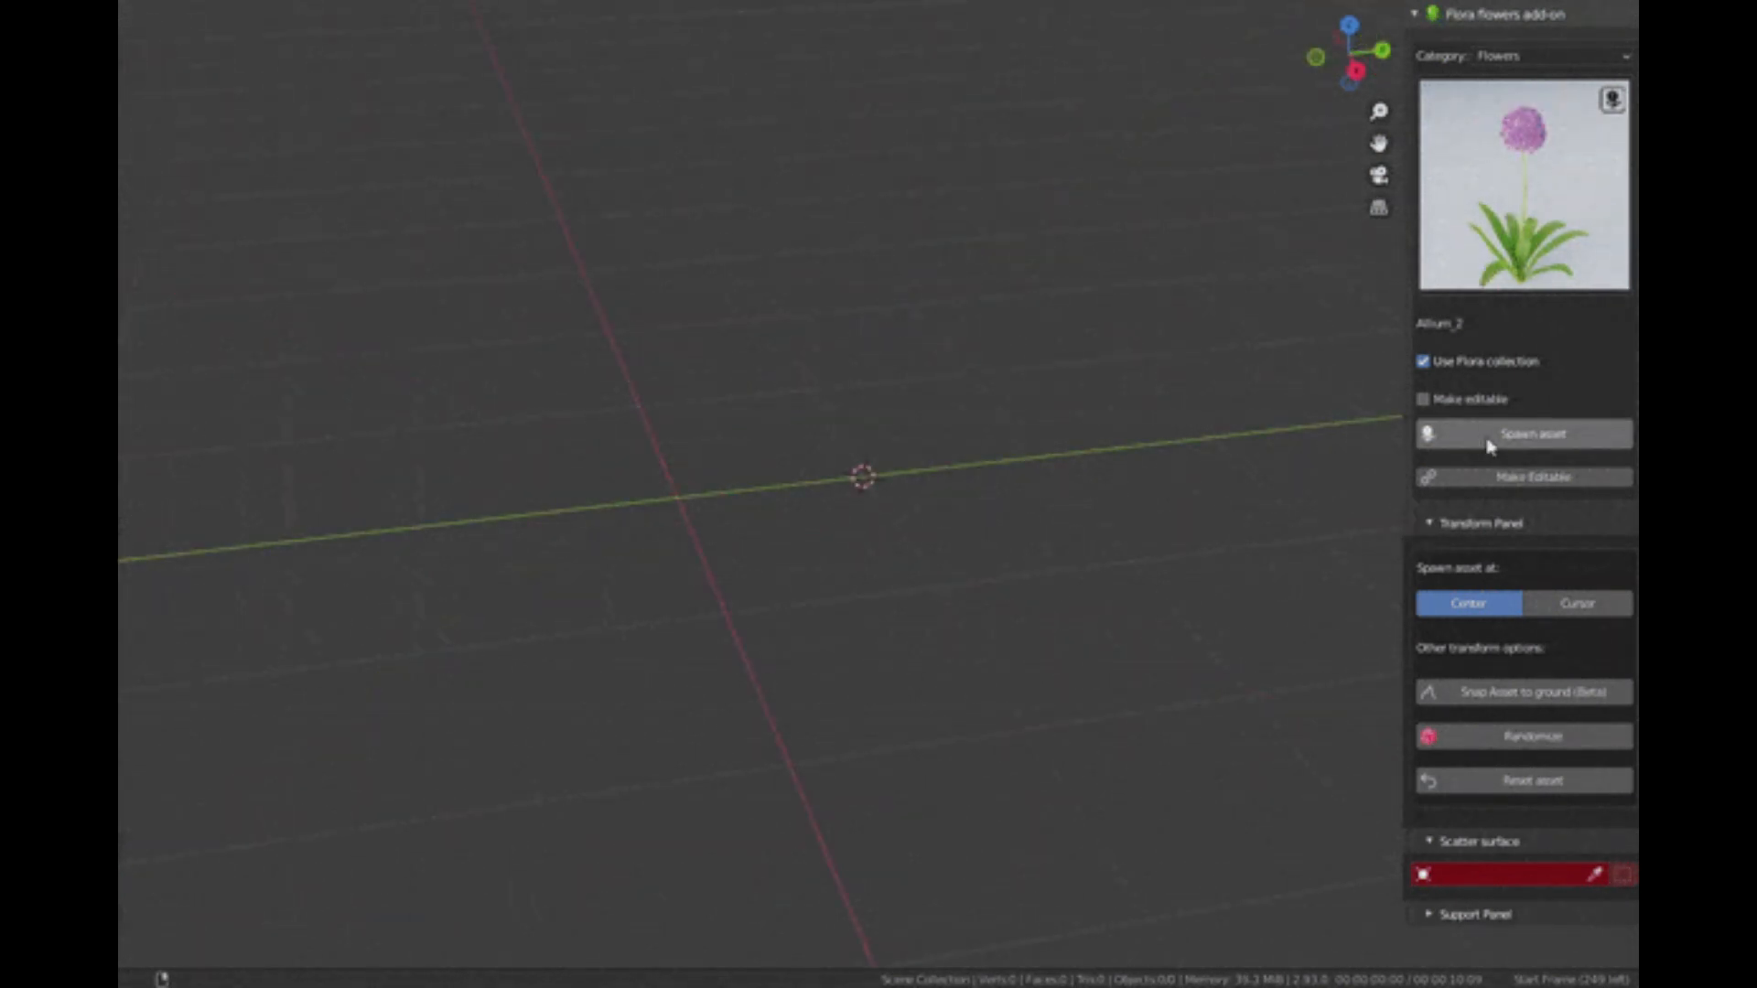
pyautogui.click(1525, 434)
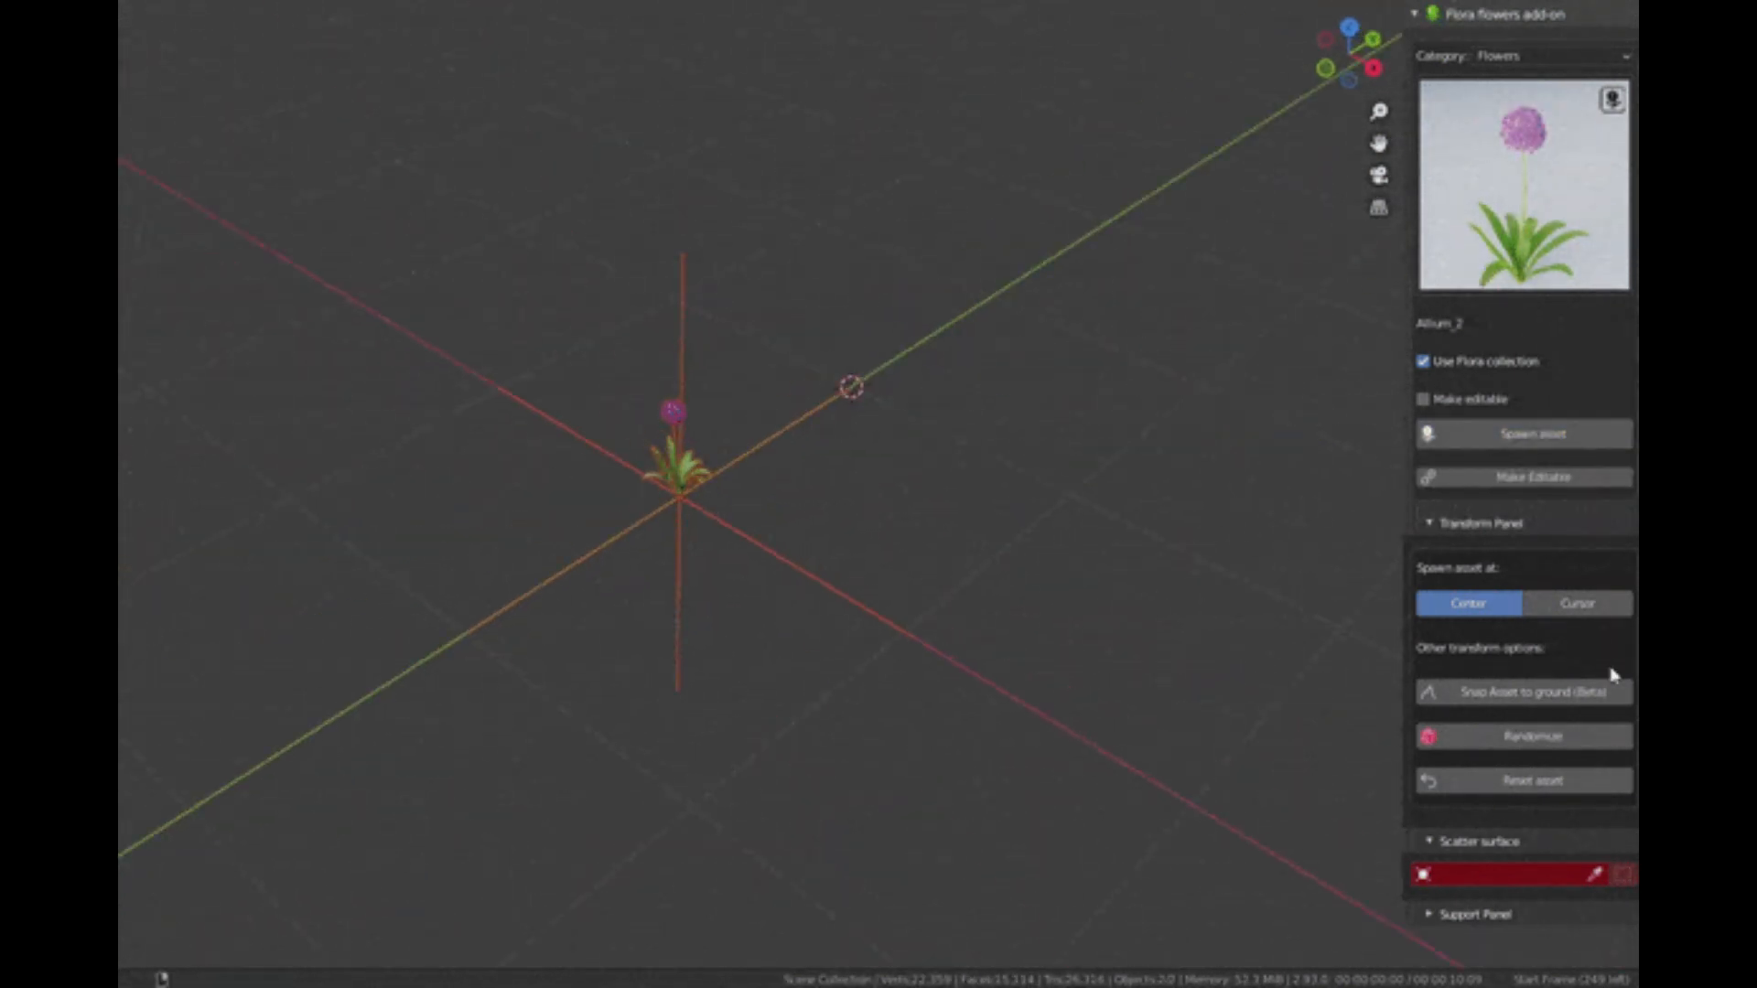
pyautogui.click(1576, 602)
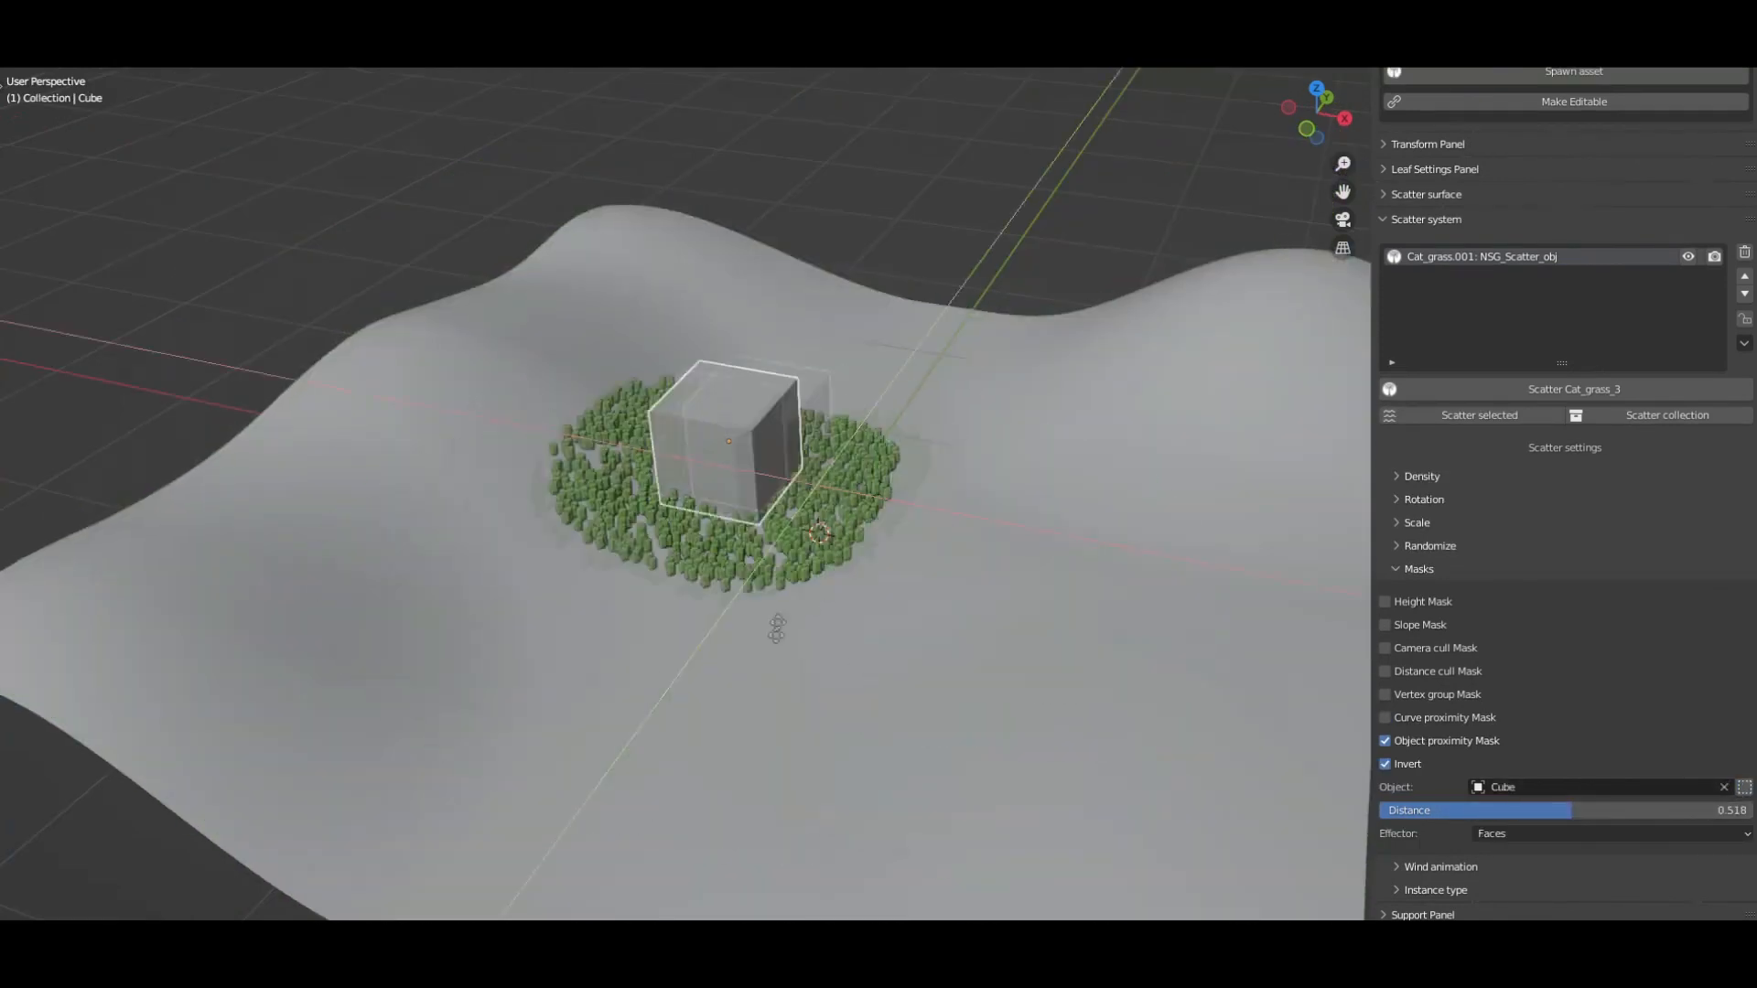
# Disable Invert on the Object Proximity mask so grass clears a ring around the cube at distance 0.518.
pyautogui.click(1385, 763)
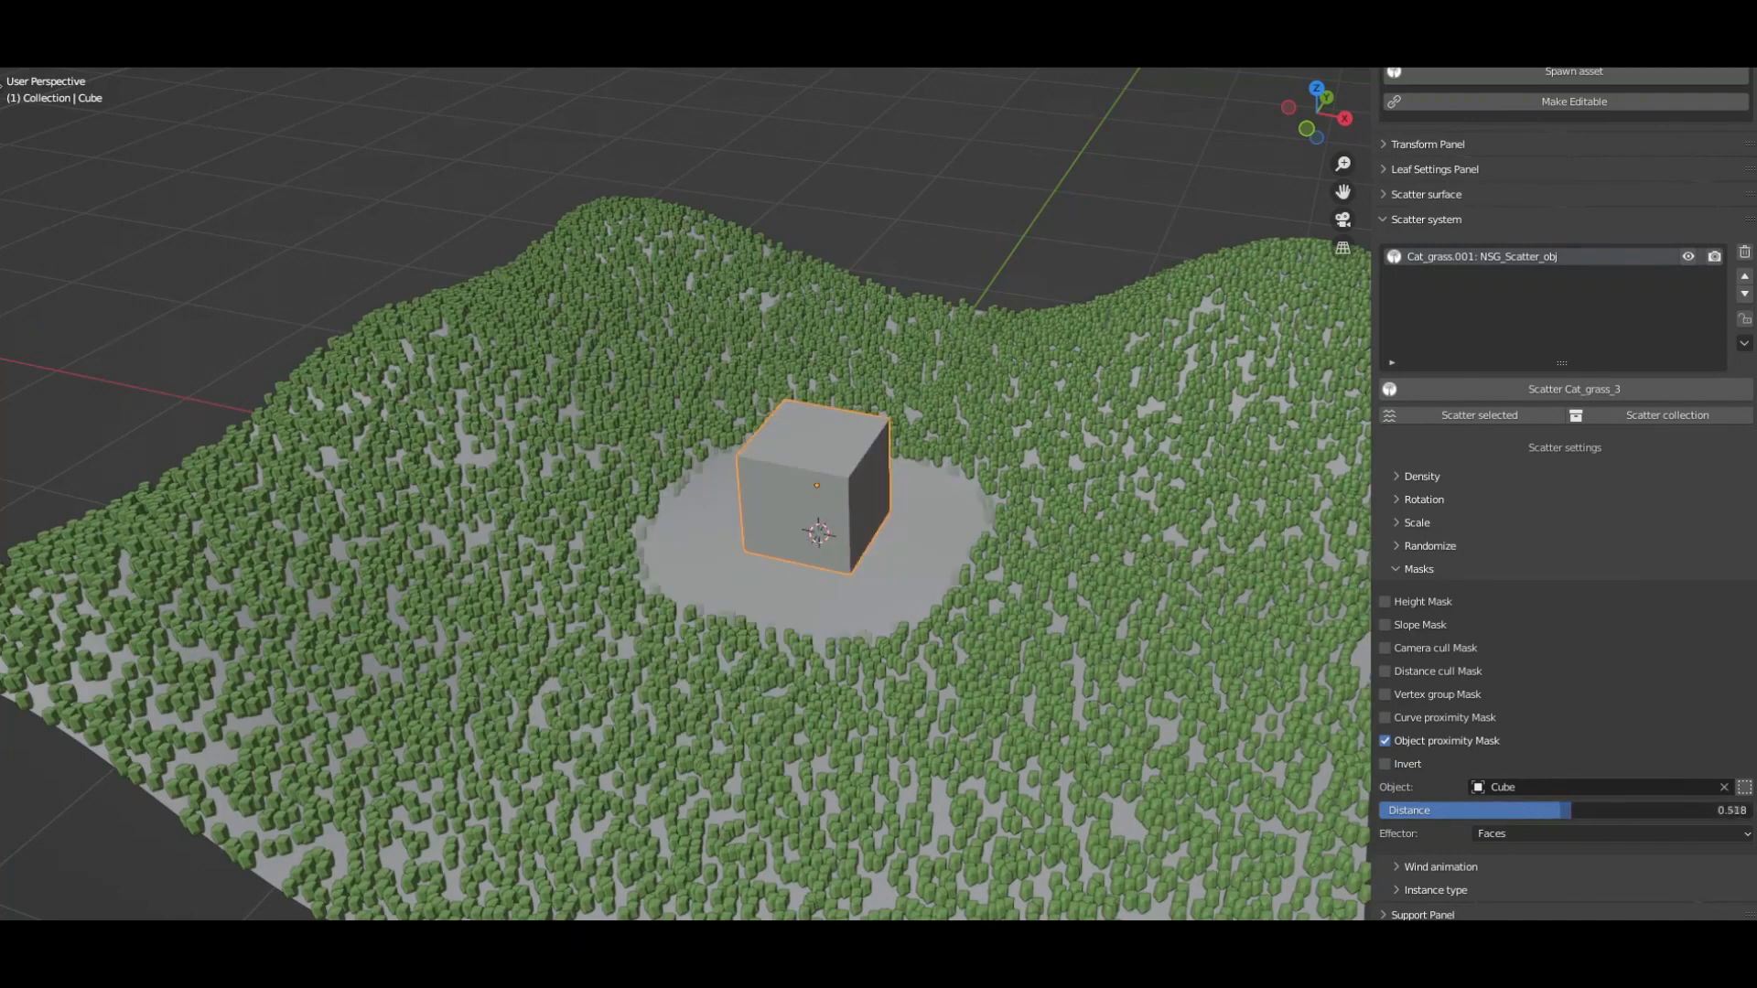